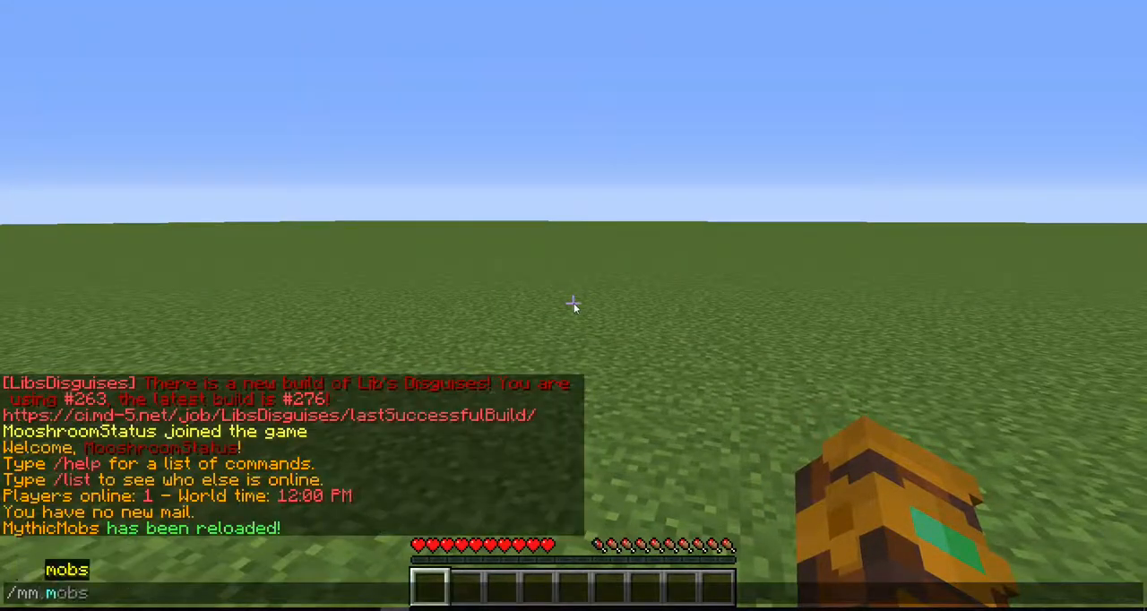
# Run the MythicMobs spawn command to bring one Bandit into the world.
pyautogui.press('Return')
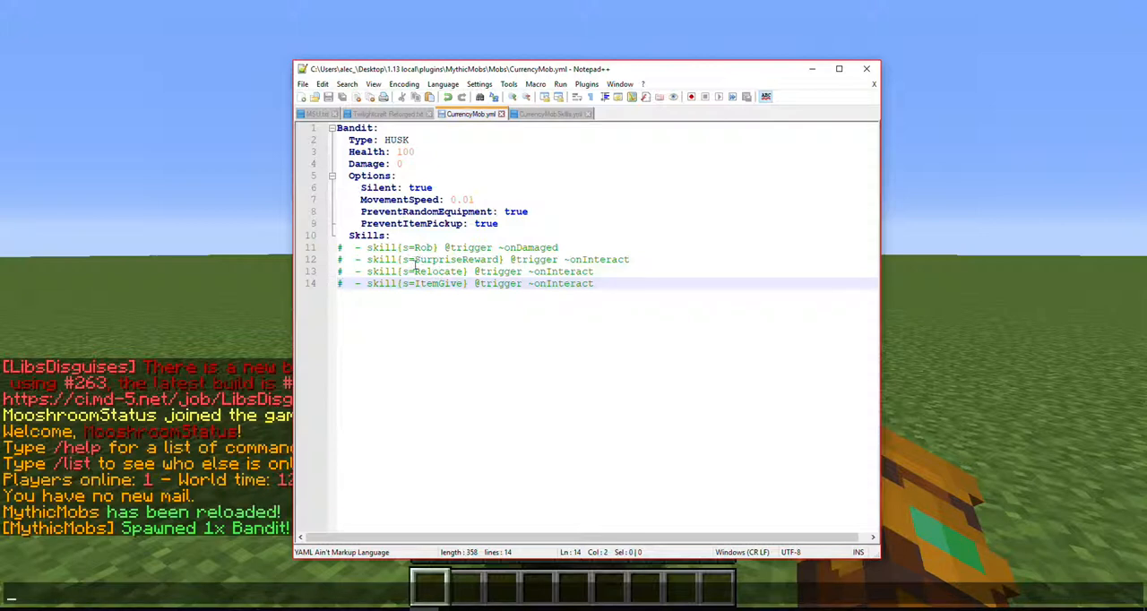
pyautogui.click(355, 247)
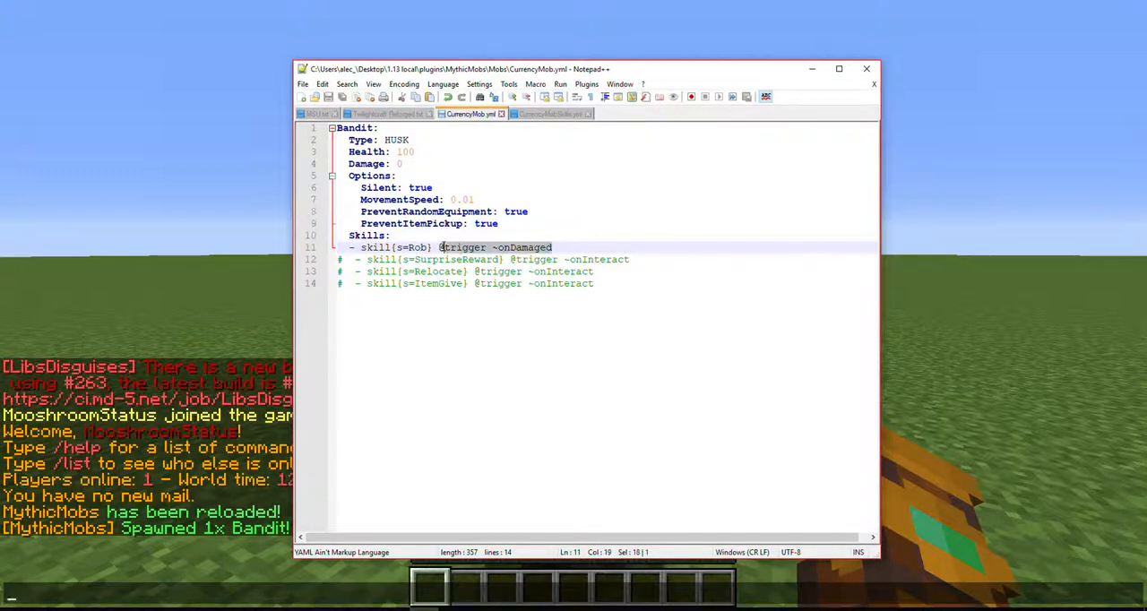
pyautogui.click(440, 247)
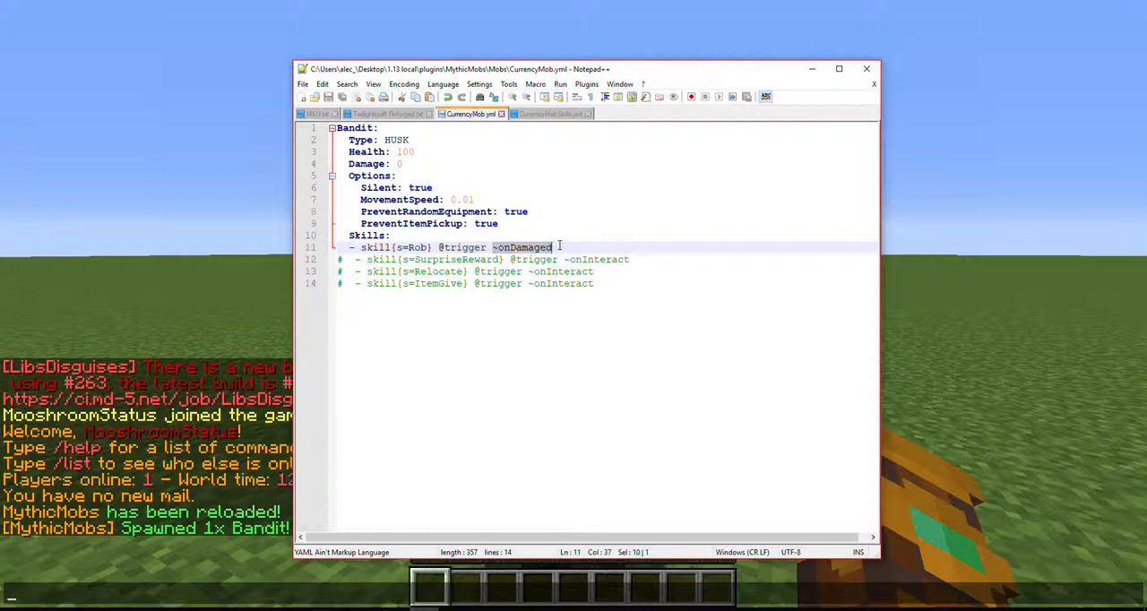
# Review Rob in CurrencyMobSkills.yml: currencygive{amount=1} plus 'Oh no, my money!' and '+$1' messages.
pyautogui.click(550, 115)
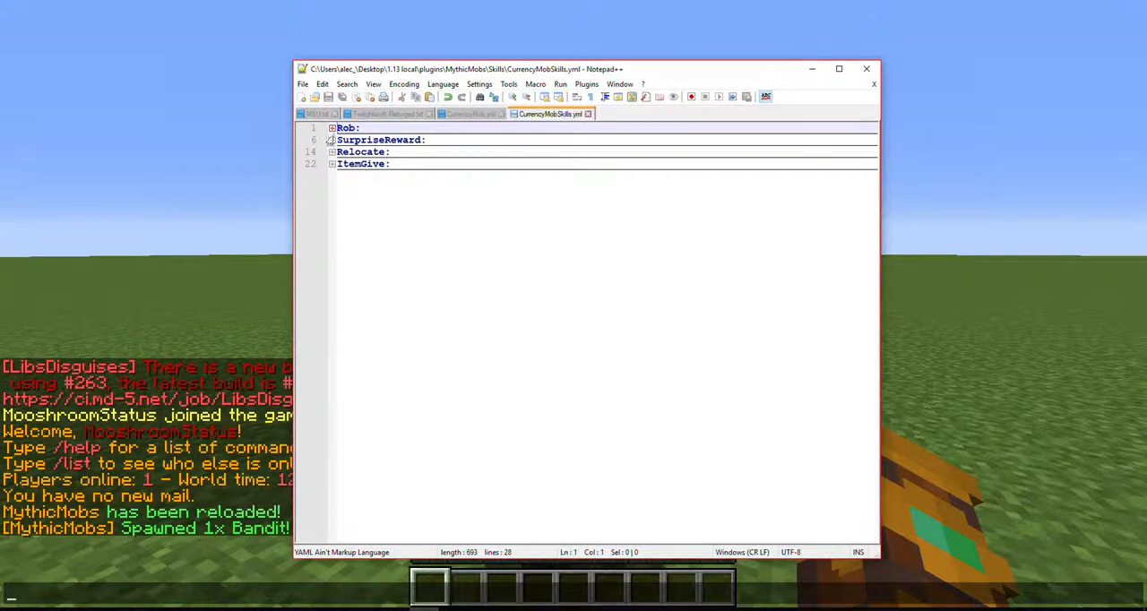
pyautogui.click(332, 127)
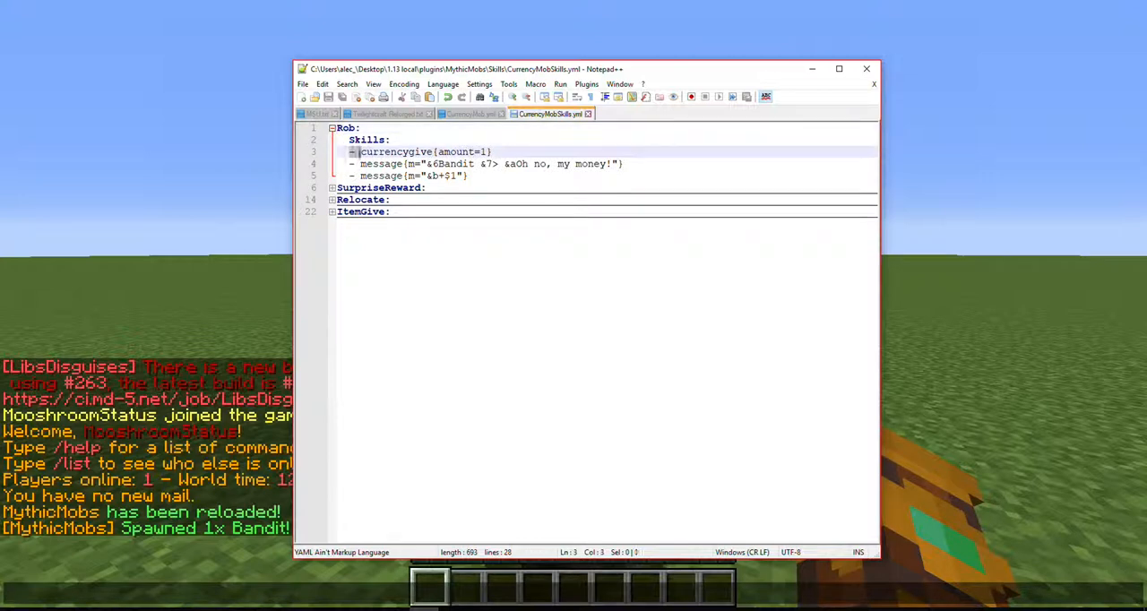
pyautogui.doubleClick(396, 151)
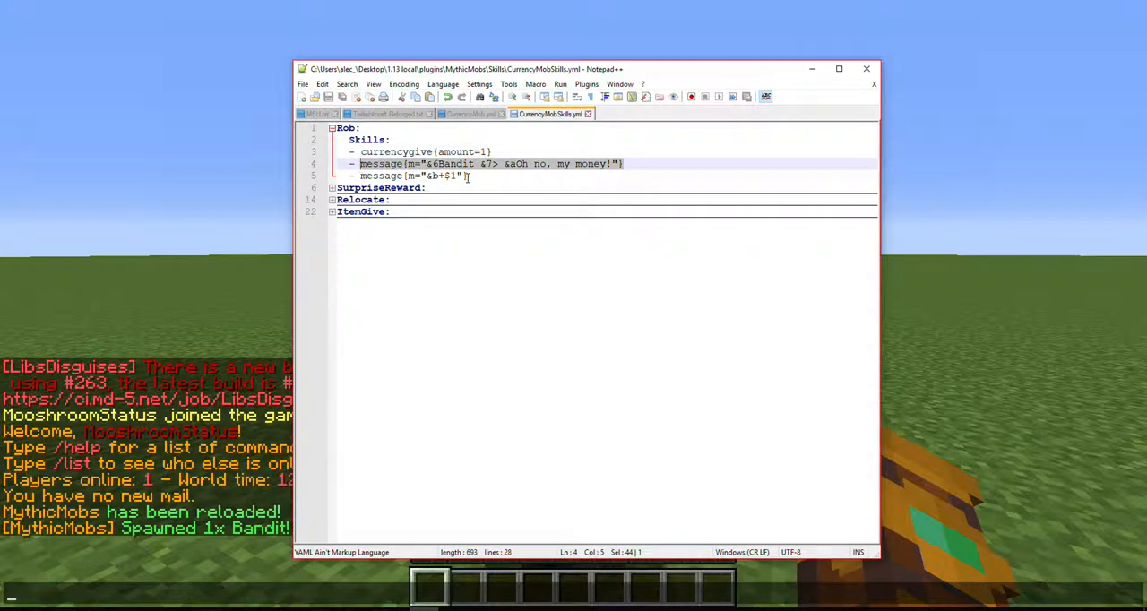
pyautogui.click(439, 175)
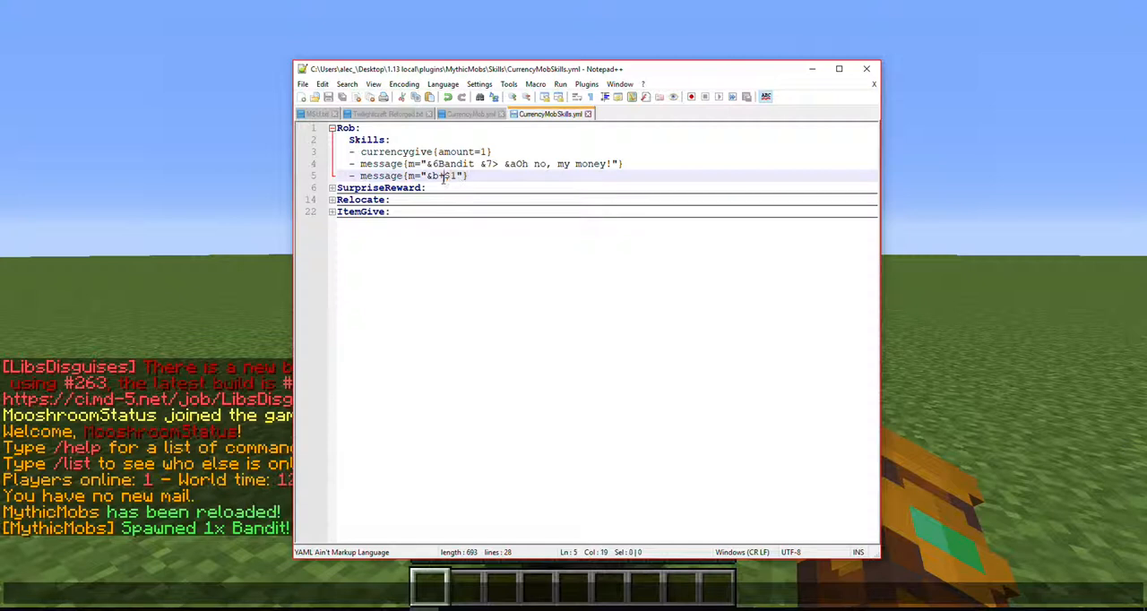
pyautogui.click(445, 175)
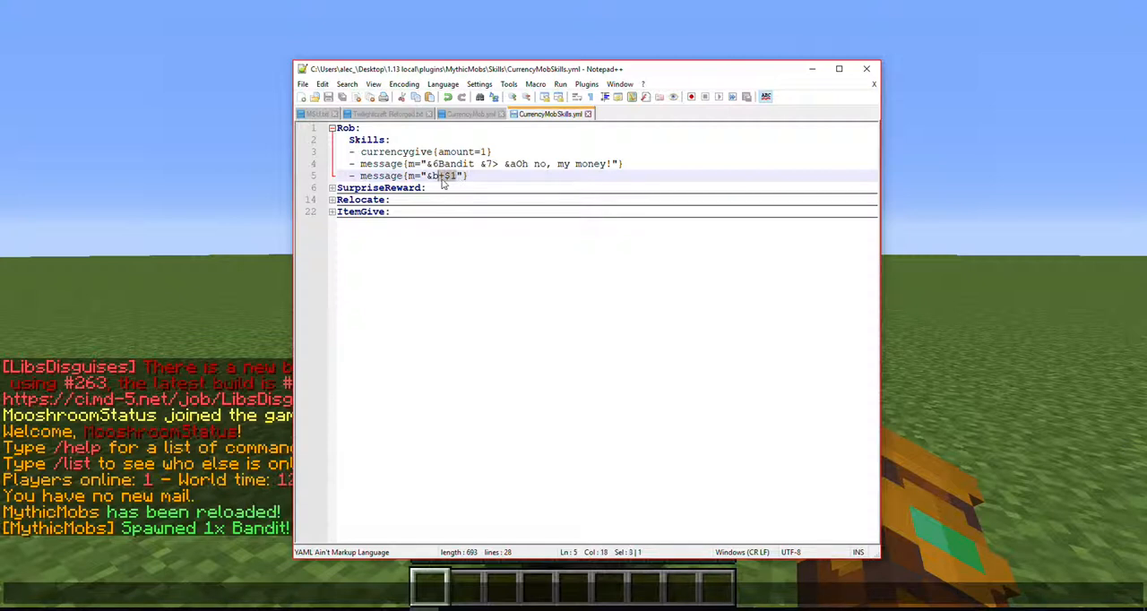
pyautogui.moveTo(505, 161)
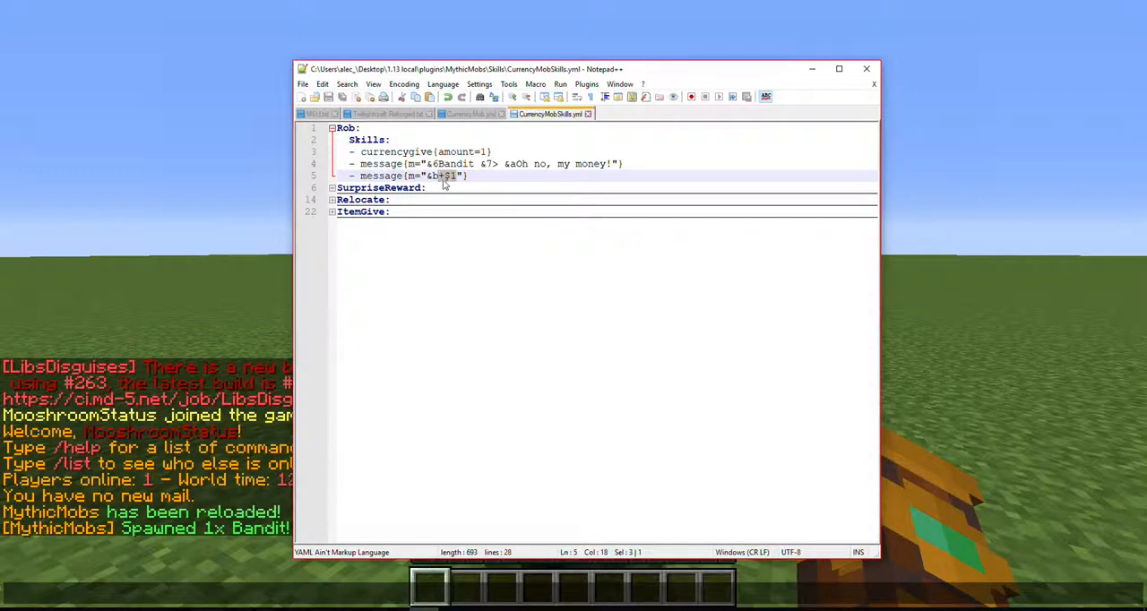
pyautogui.click(484, 151)
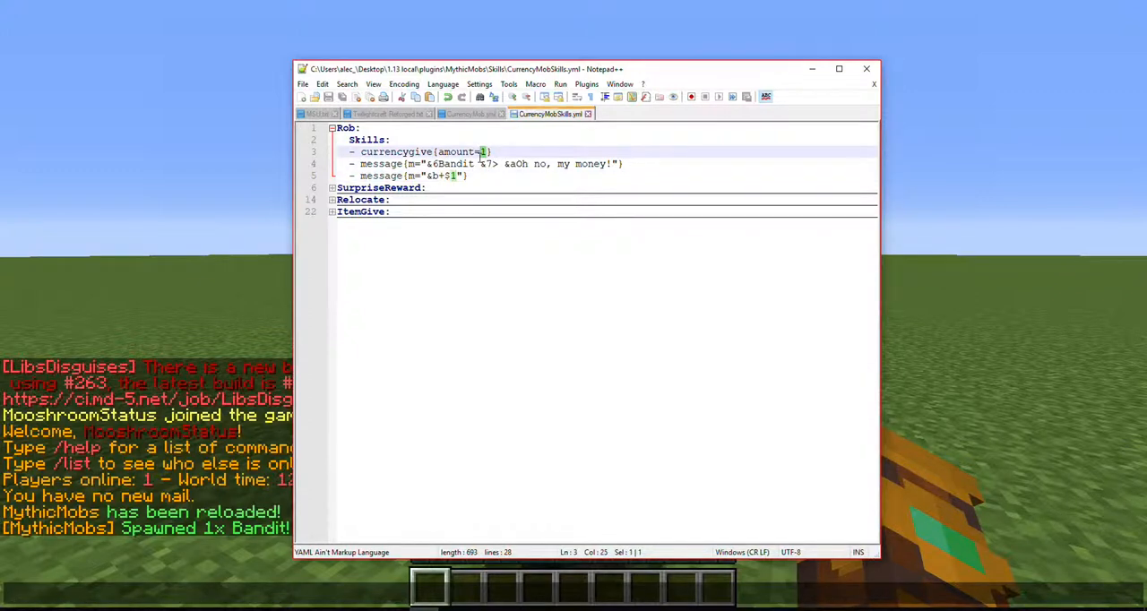
pyautogui.click(380, 176)
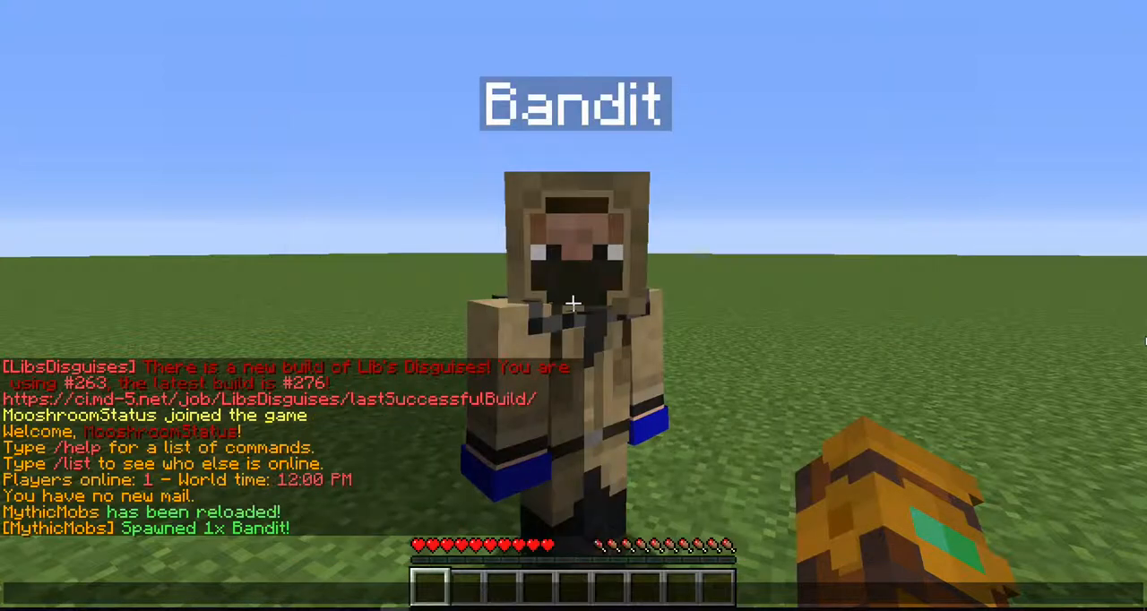
# Reload MythicMobs, hit the Bandit for +$1 each time, then reset the balance to $0 with the eco command.
pyautogui.write('/mm relo')
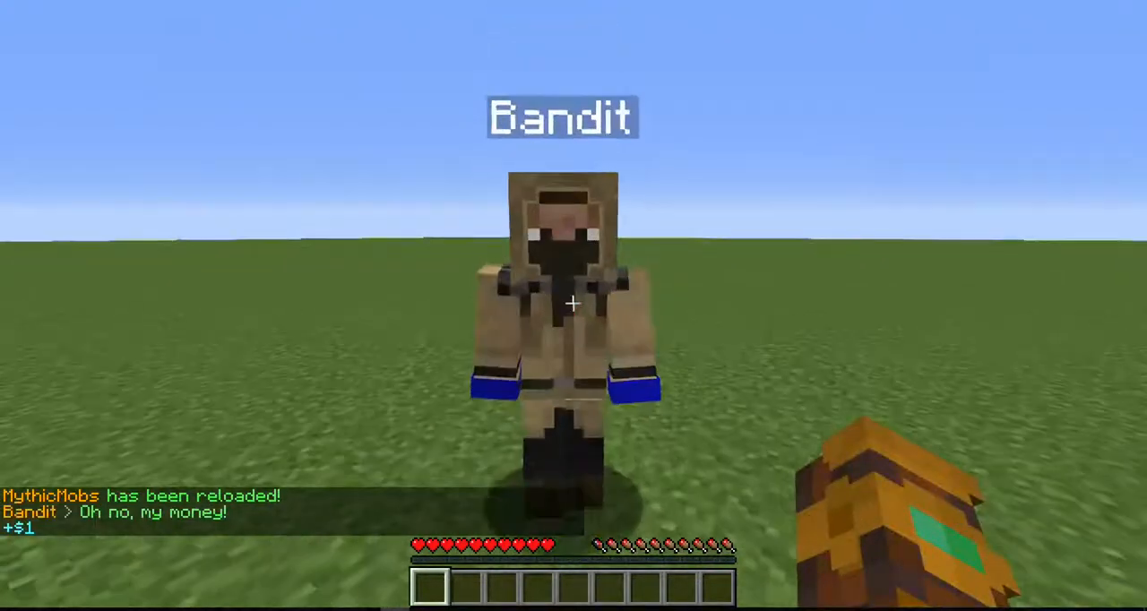
pyautogui.click(574, 269)
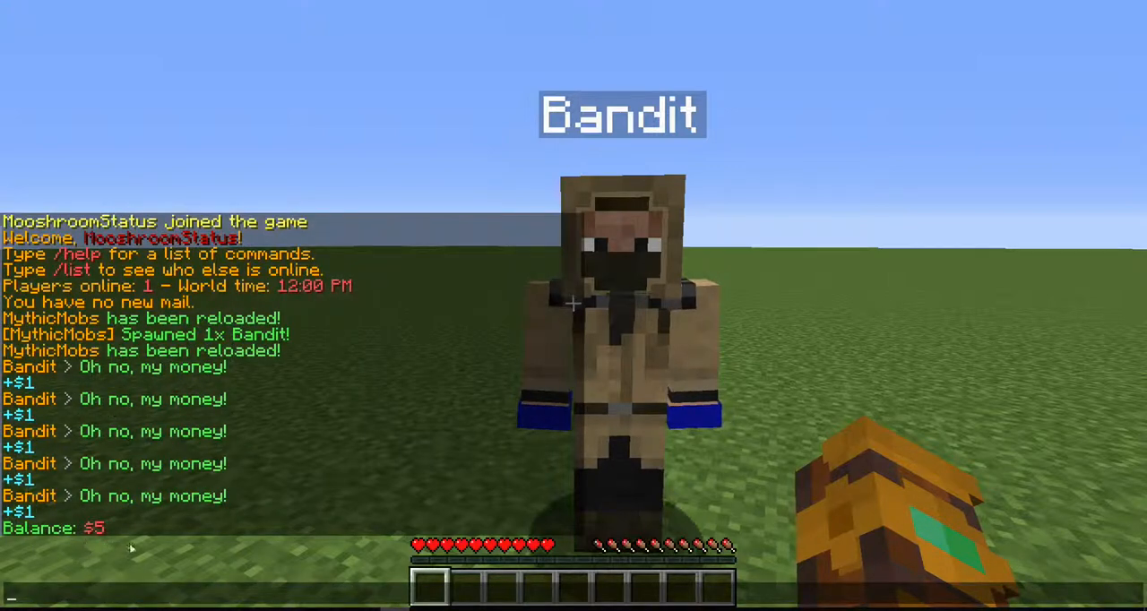
pyautogui.write('/ecompact')
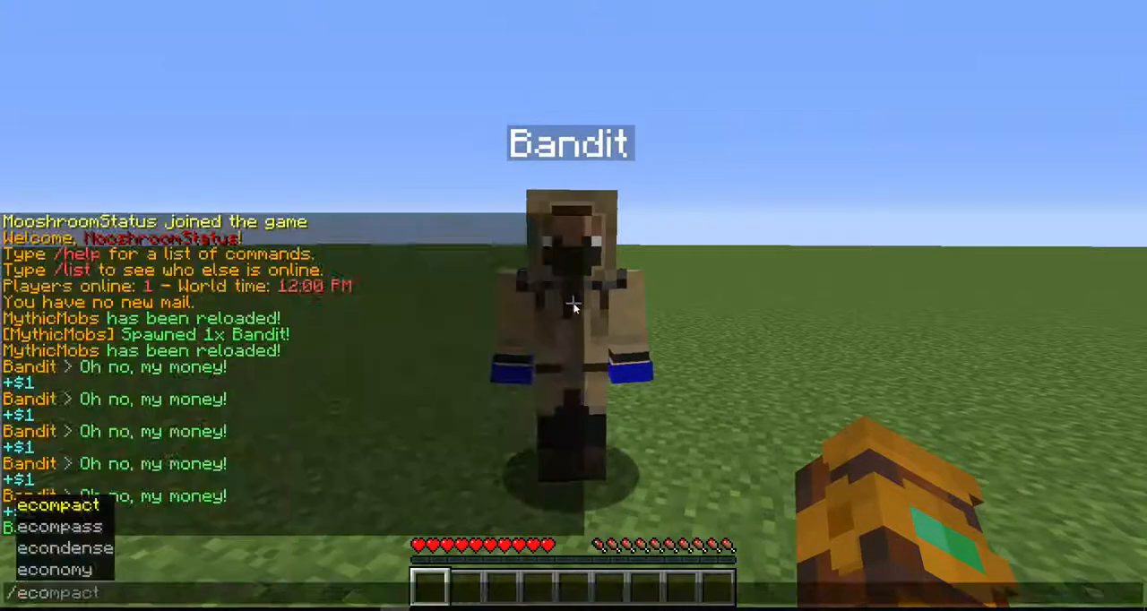
pyautogui.press('Return')
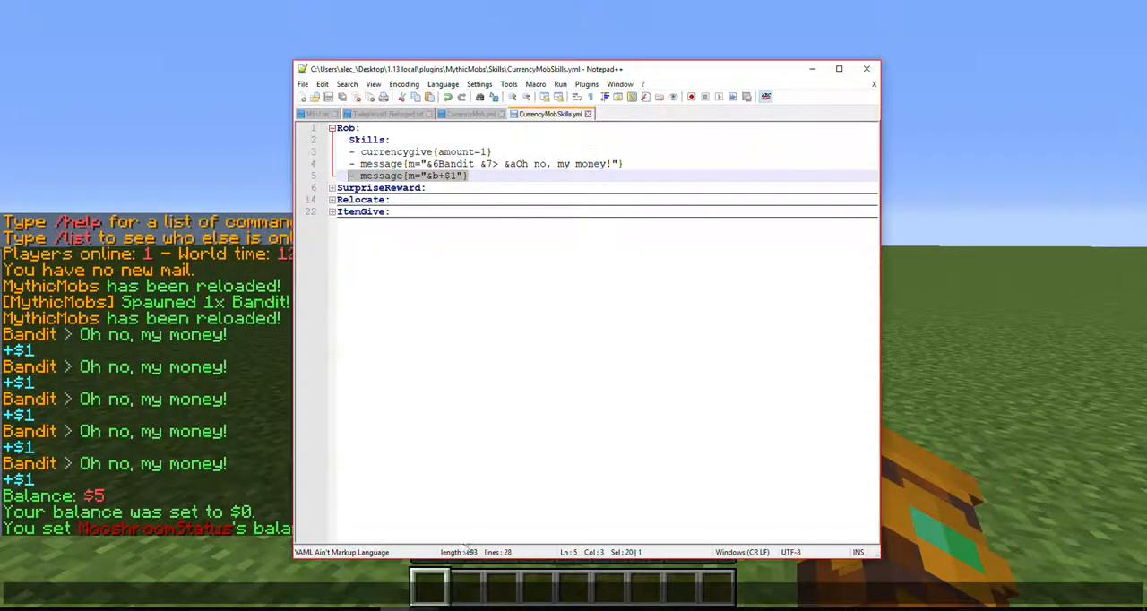
# Return to the Bandit's CurrencyMob.yml tab and enter 0.5.
pyautogui.click(470, 114)
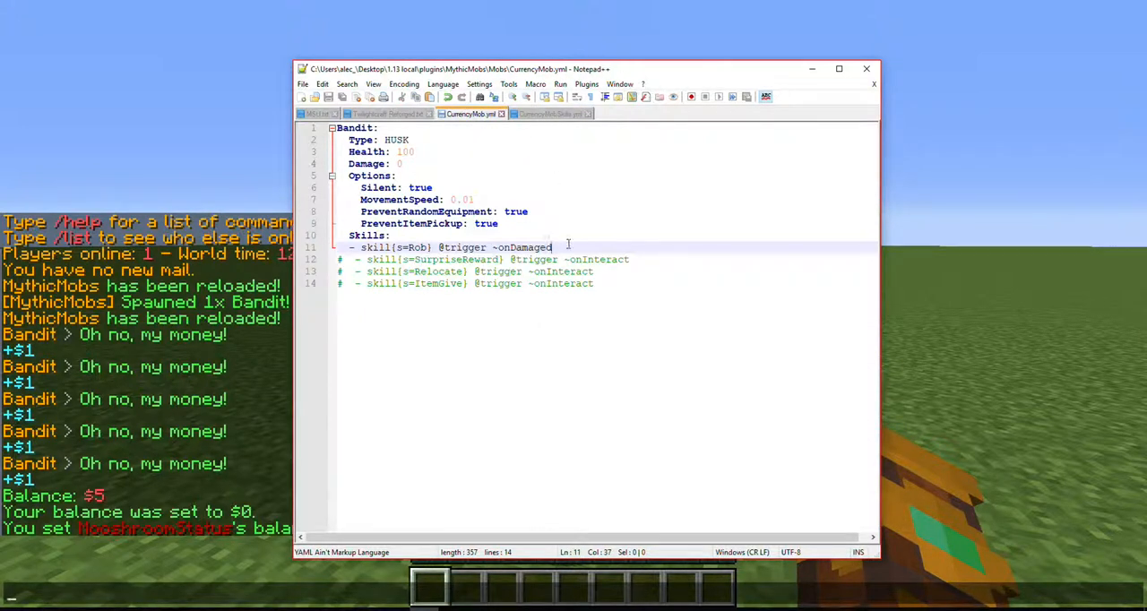
pyautogui.write('0.5')
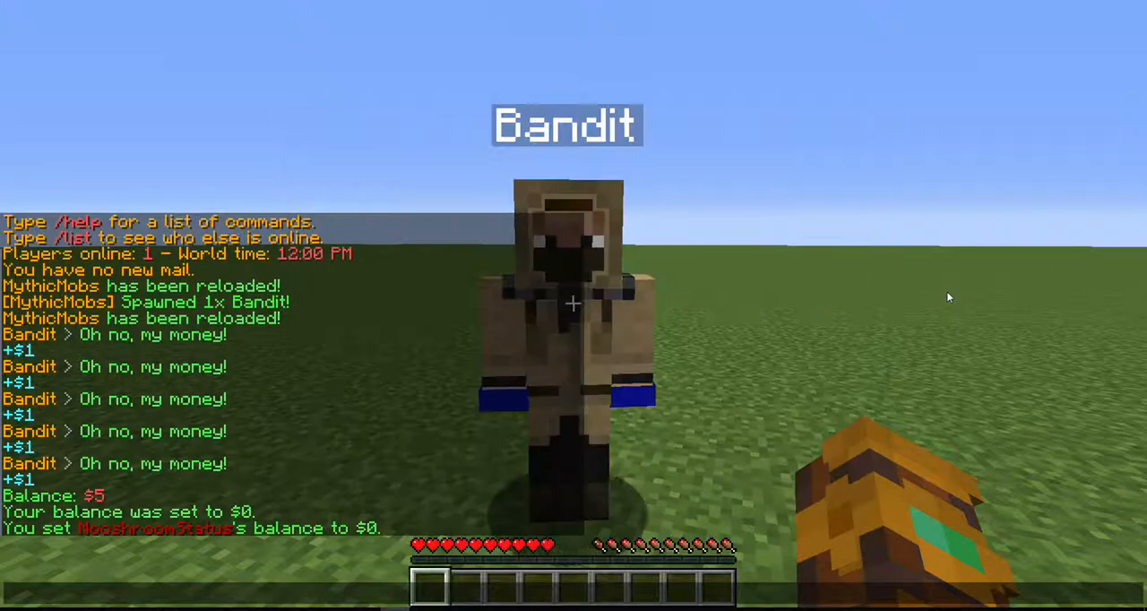
# Check /balance in chat before robbing the Bandit again.
pyautogui.write('/balance')
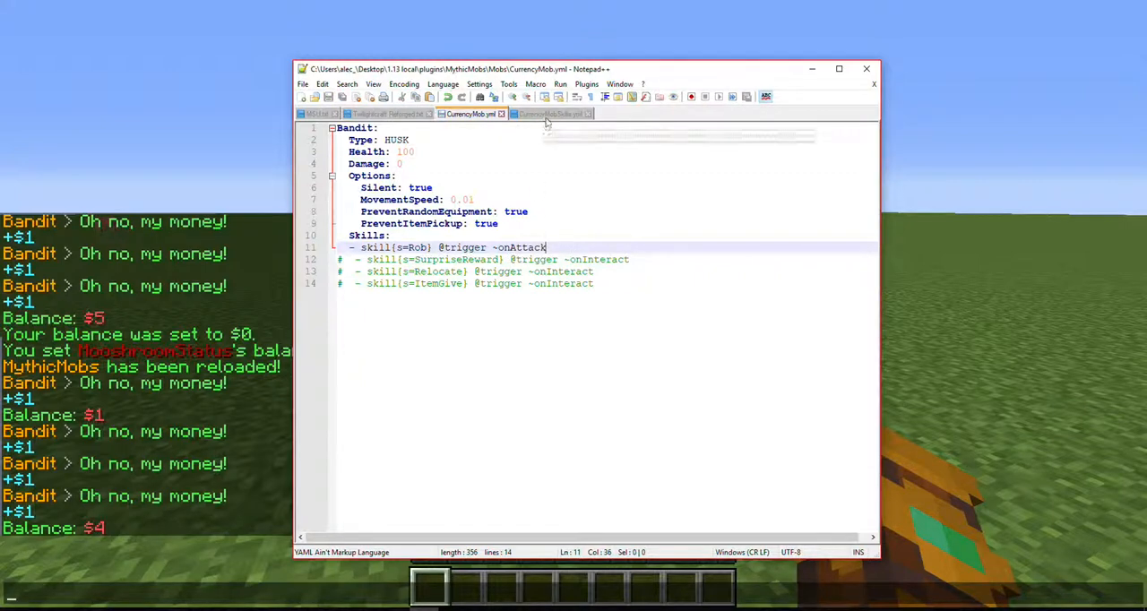
# Change Rob to currencytake 1 and its message from &b+$1 to a red -$1.
pyautogui.click(553, 115)
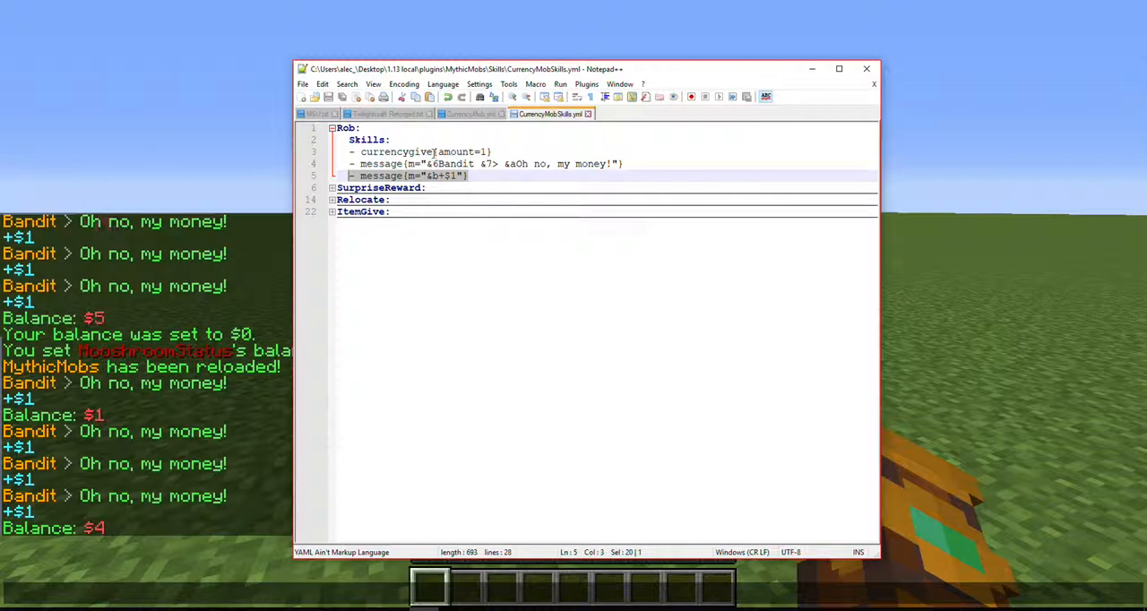
pyautogui.doubleClick(423, 151)
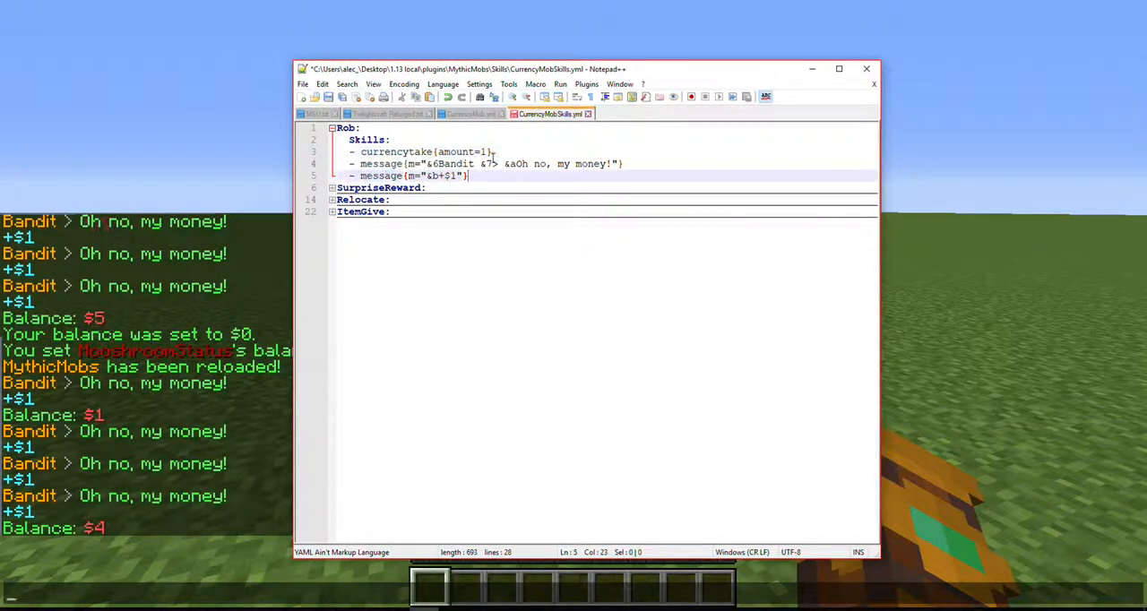
pyautogui.click(439, 175)
pyautogui.write('c-')
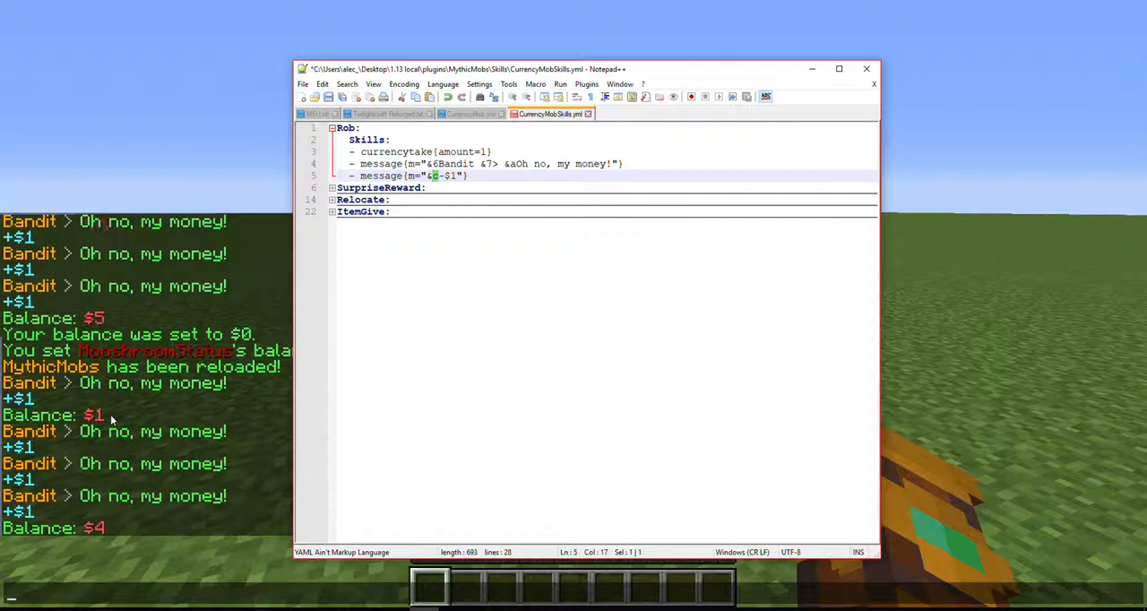
pyautogui.moveTo(395, 346)
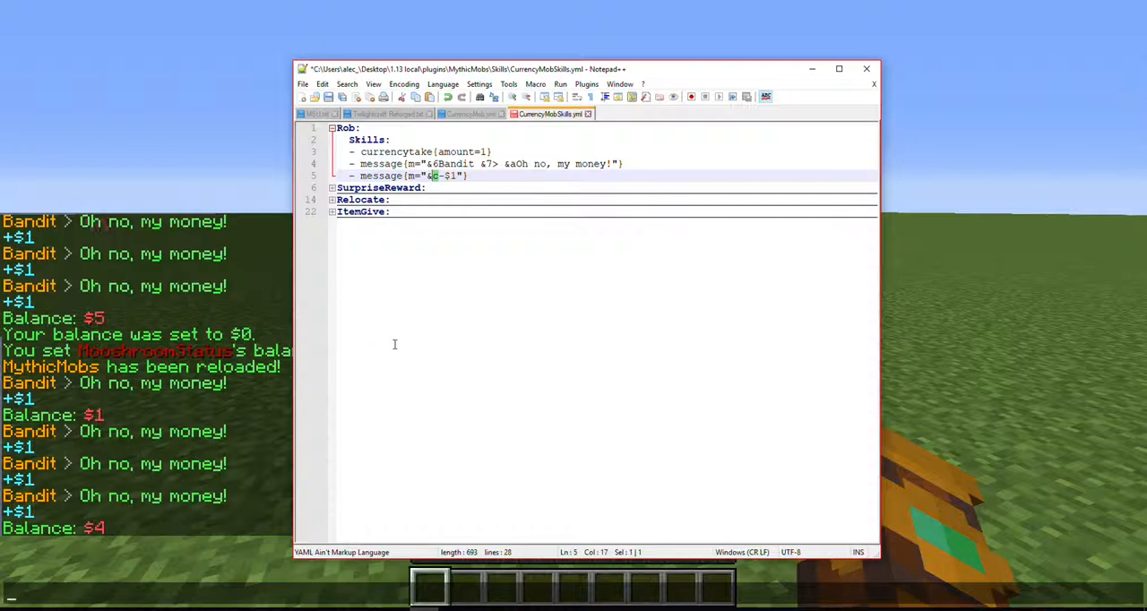
pyautogui.moveTo(520, 175)
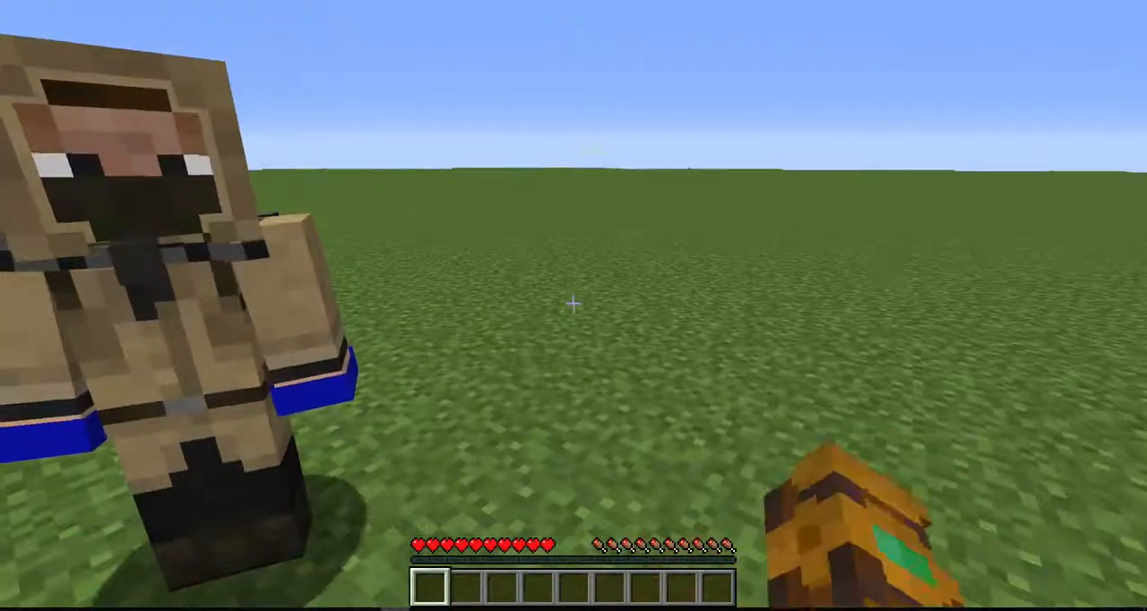
pyautogui.moveTo(573, 305)
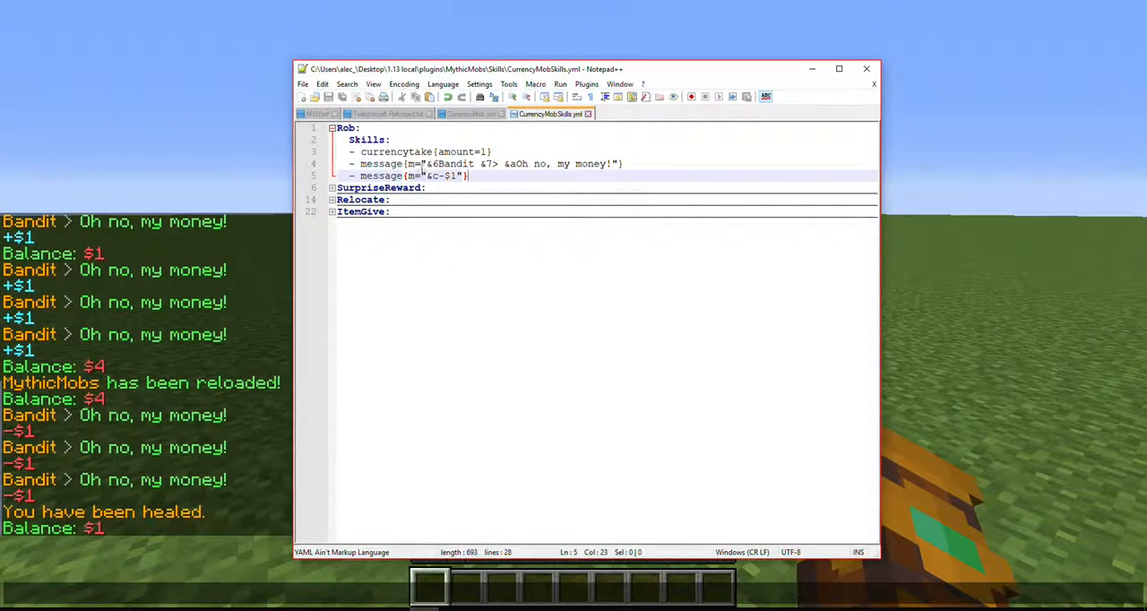
# Unfold SurpriseReward in the skills file and review its message, delay, give and remove lines.
pyautogui.click(470, 114)
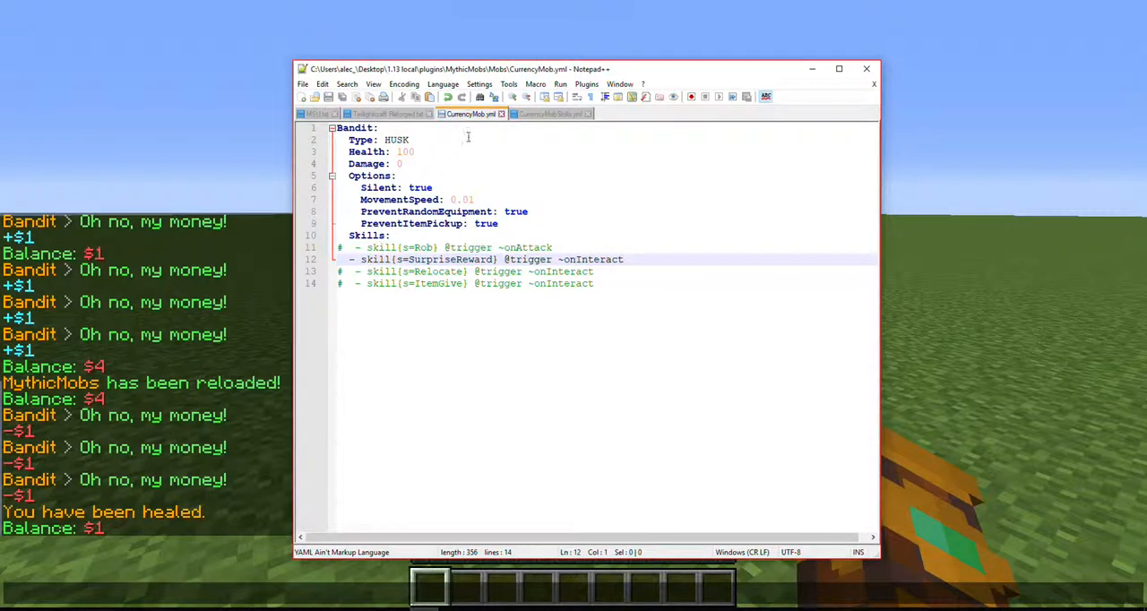
pyautogui.click(552, 115)
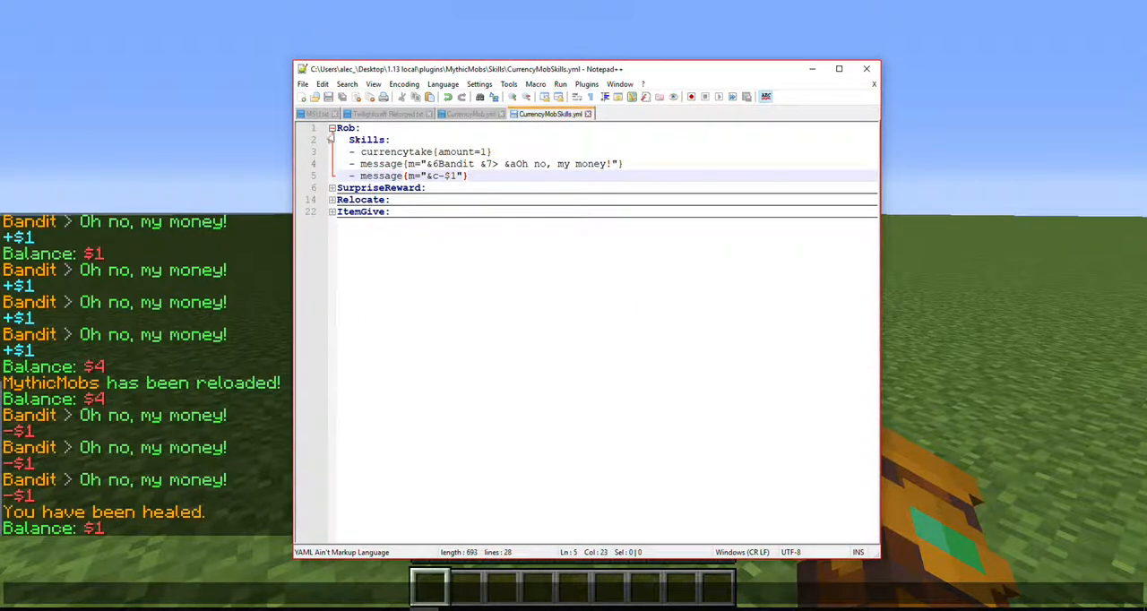
pyautogui.click(331, 128)
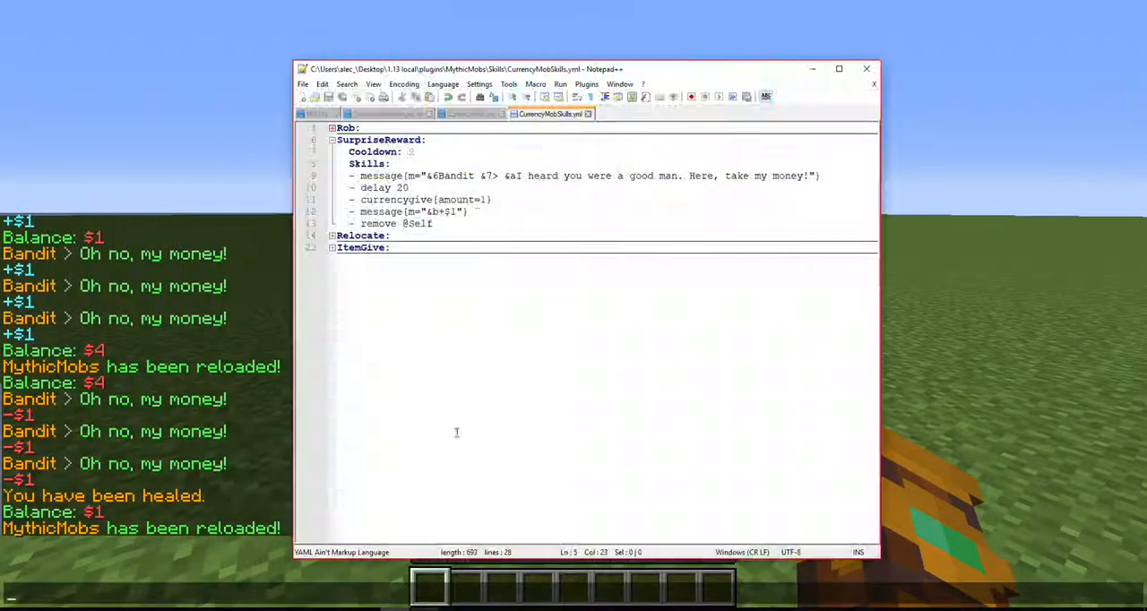
pyautogui.click(470, 115)
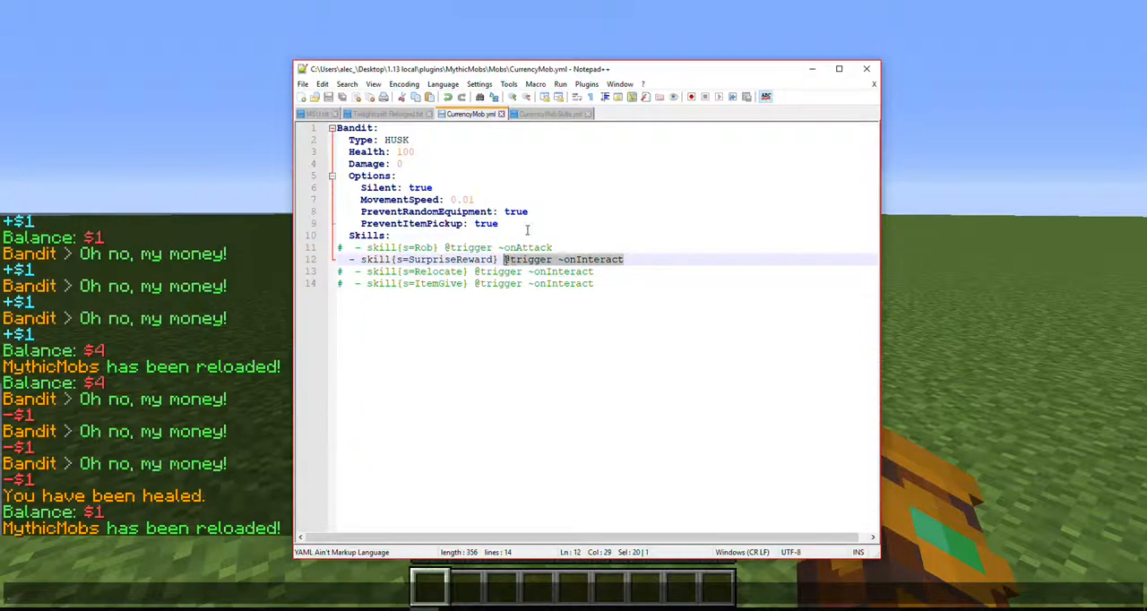
pyautogui.moveTo(595, 129)
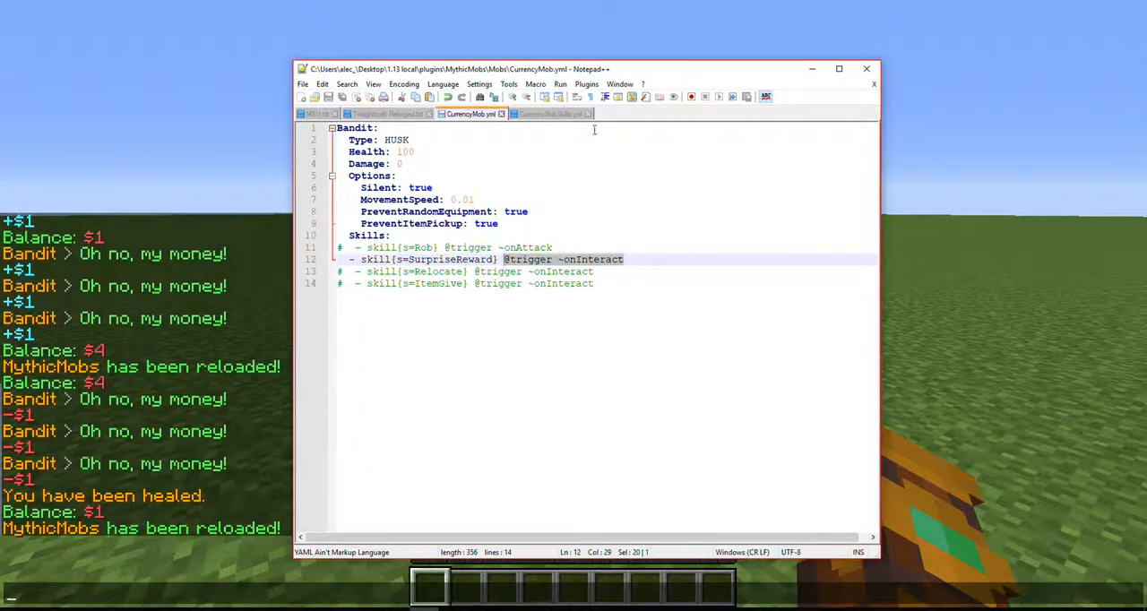
pyautogui.moveTo(552, 114)
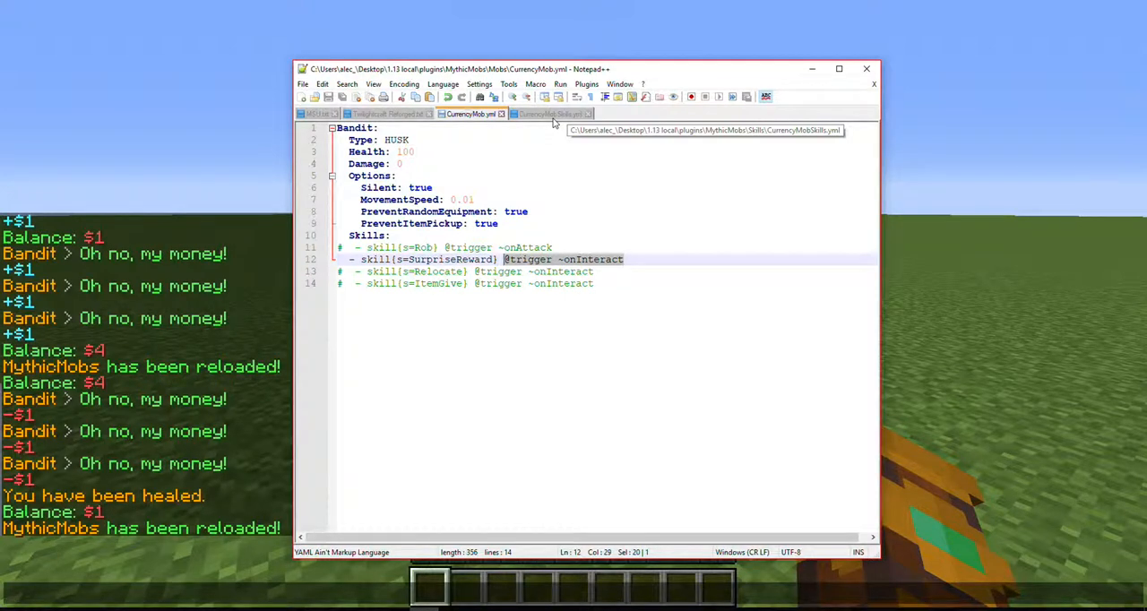
# Check the delay 20 line, clear SurpriseReward's Cooldown value, and head back to test.
pyautogui.click(550, 114)
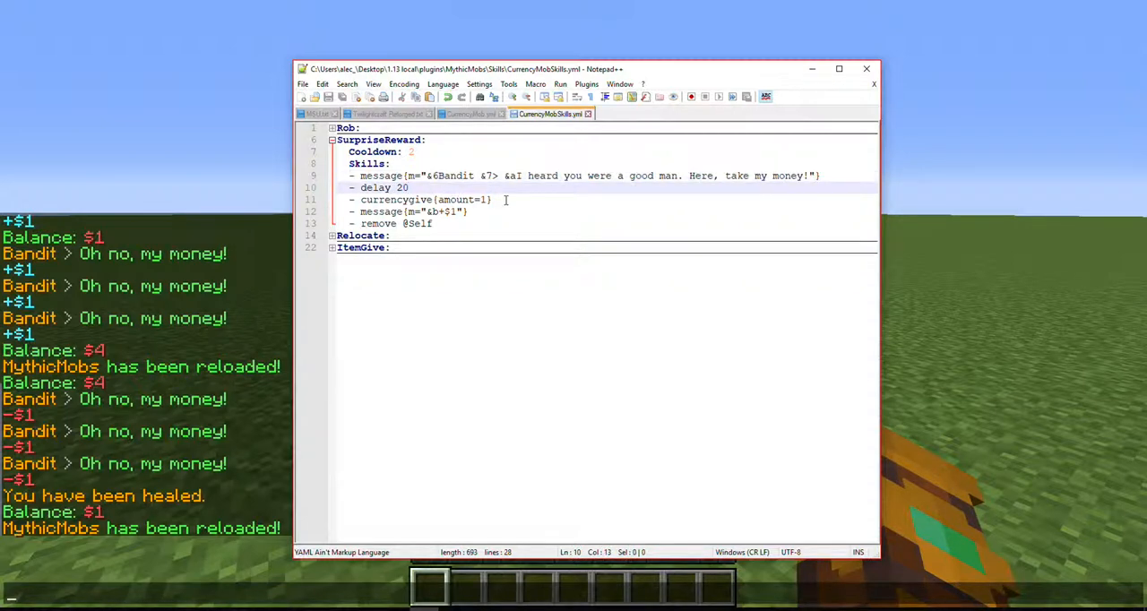
pyautogui.click(391, 235)
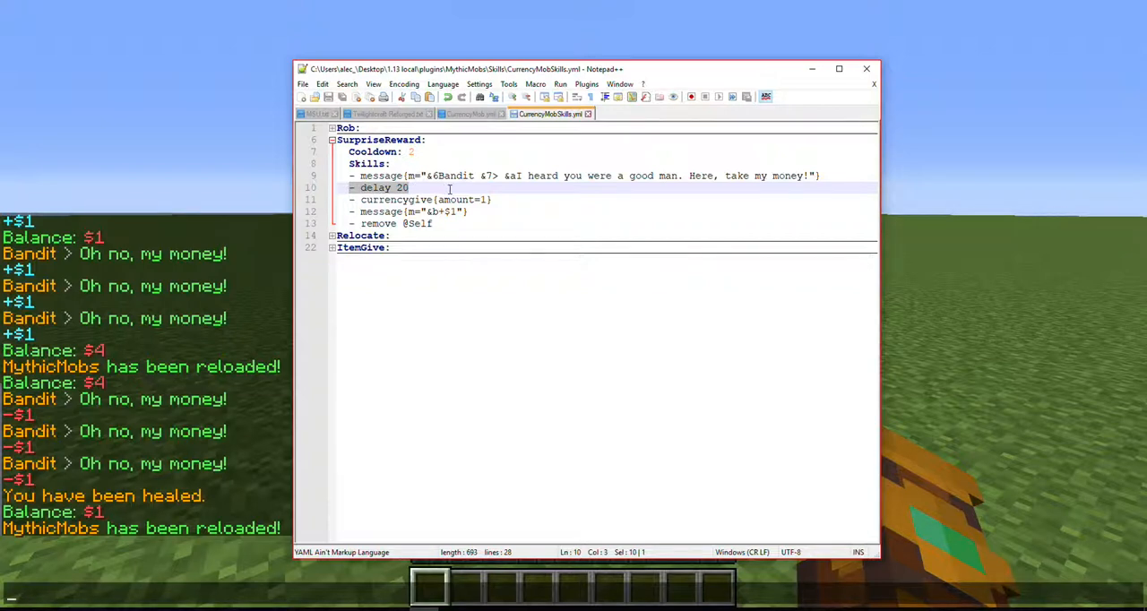
pyautogui.moveTo(638, 229)
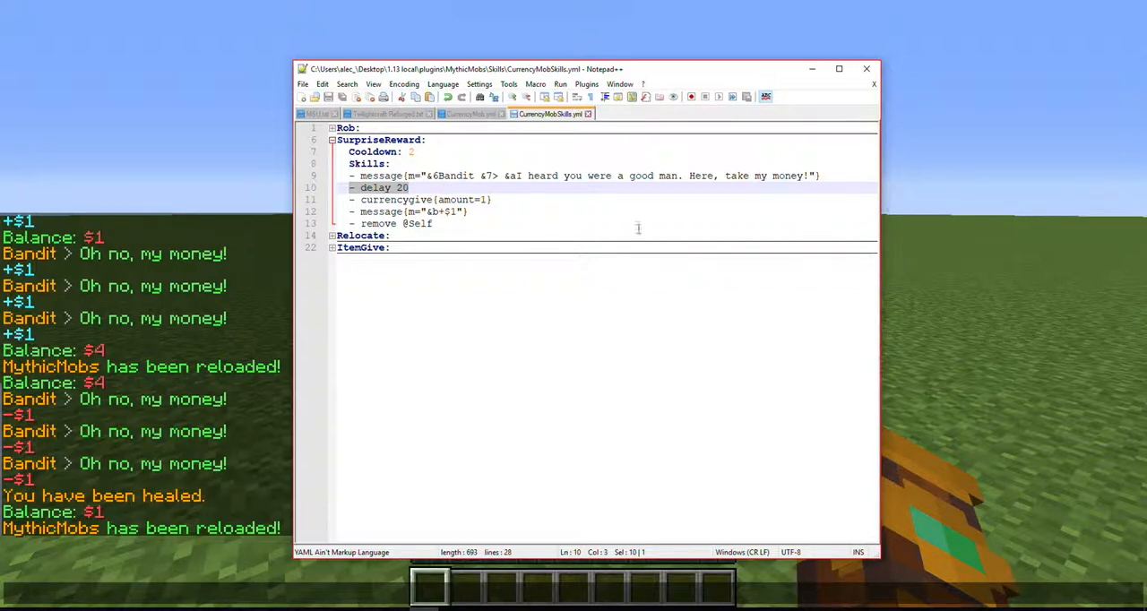
pyautogui.moveTo(571, 222)
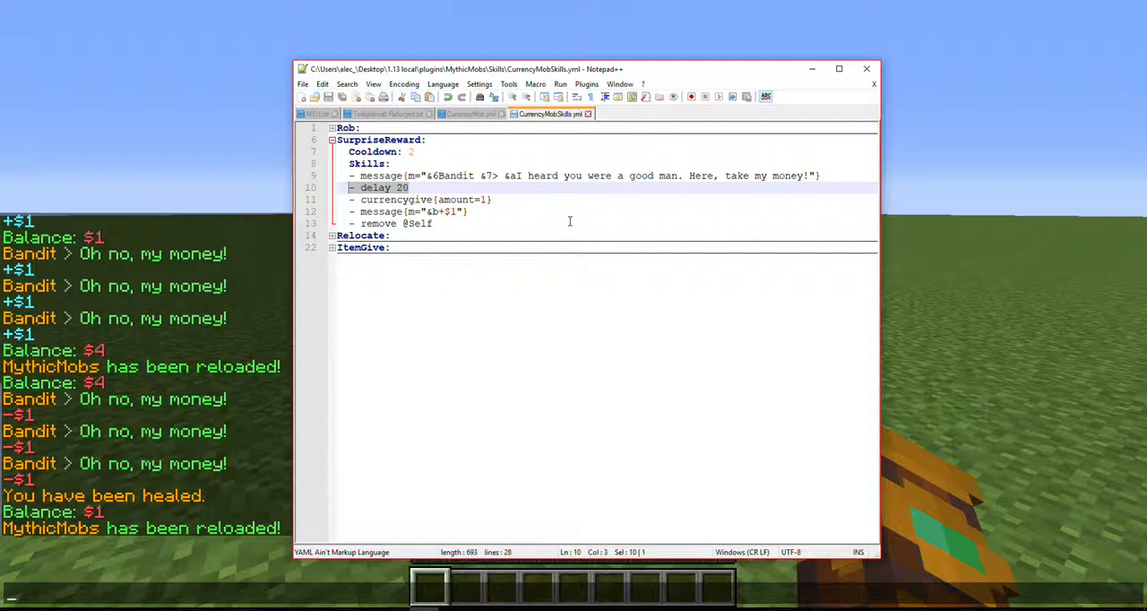
pyautogui.click(413, 150)
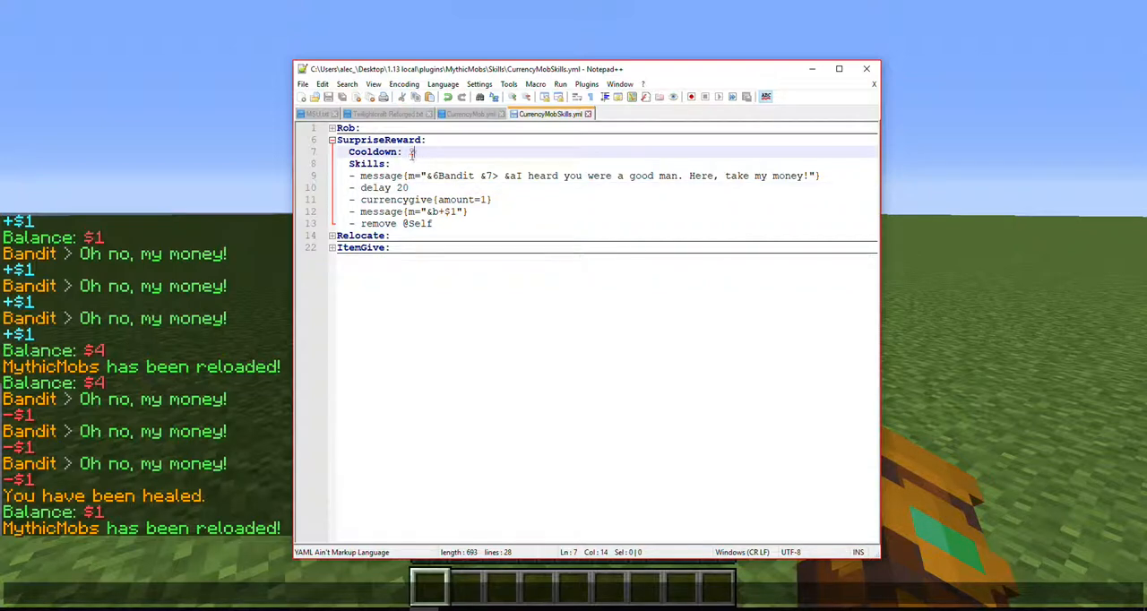
pyautogui.moveTo(470, 115)
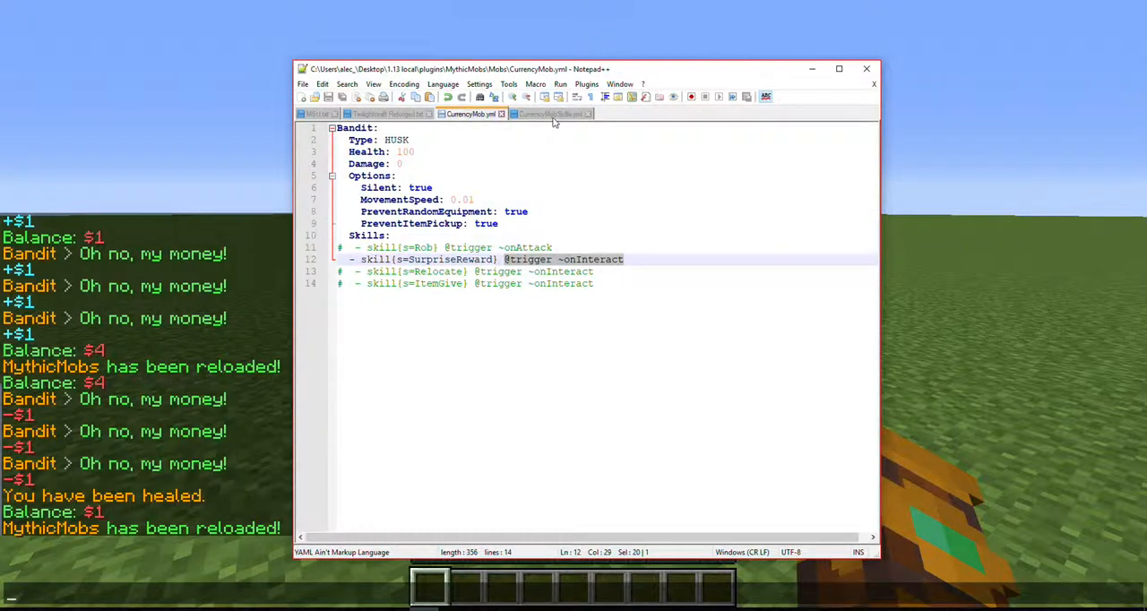
pyautogui.click(552, 114)
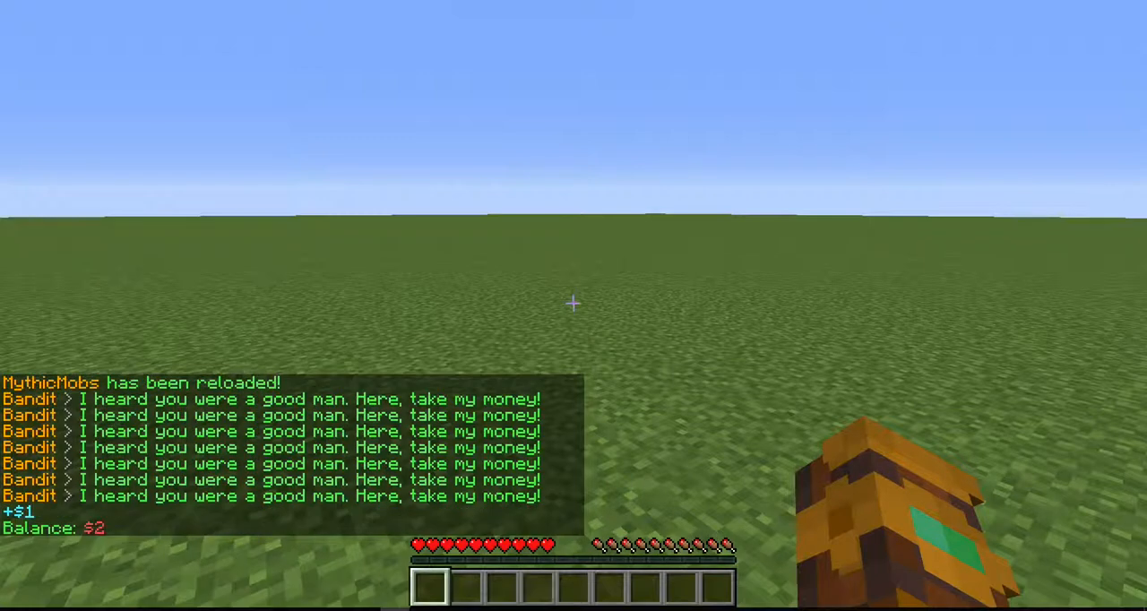
pyautogui.moveTo(574, 302)
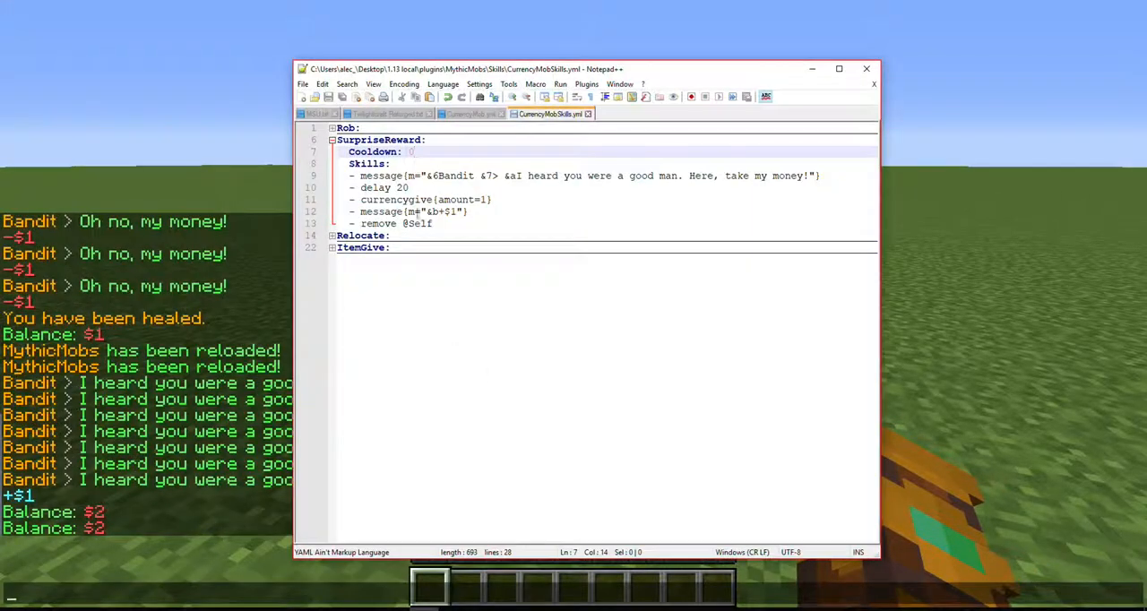
pyautogui.press('Backspace')
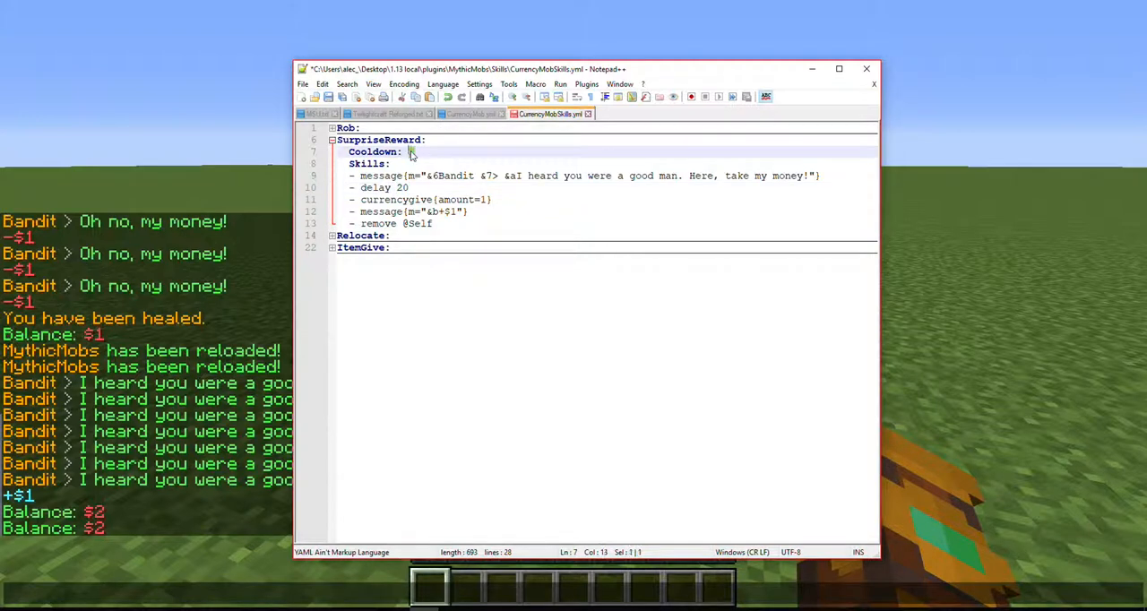
pyautogui.press('ctrl+s')
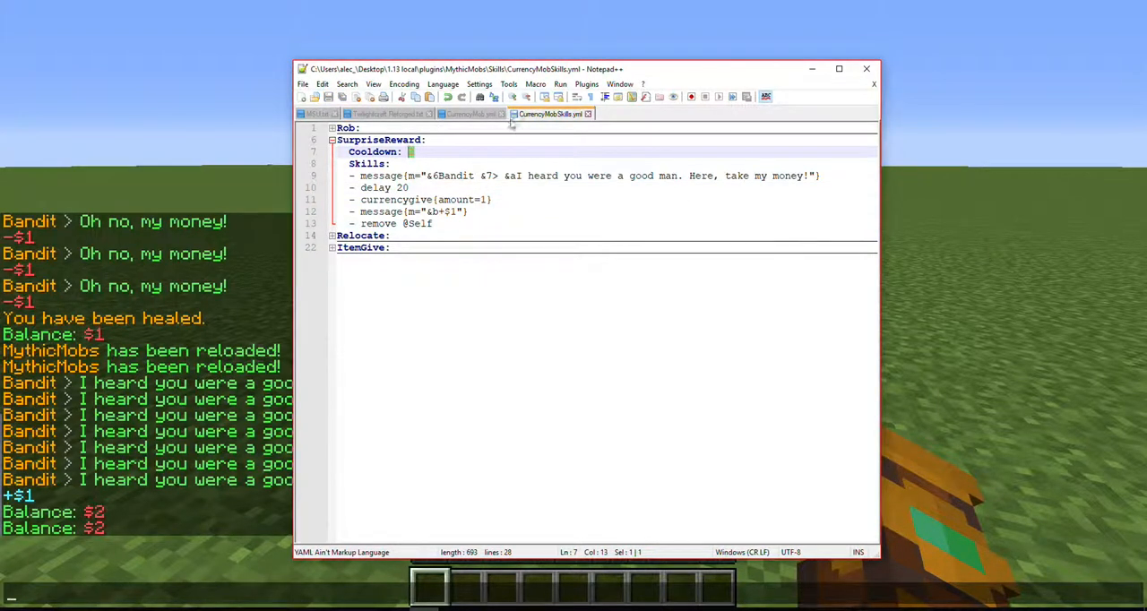
pyautogui.click(470, 114)
pyautogui.write('/heal')
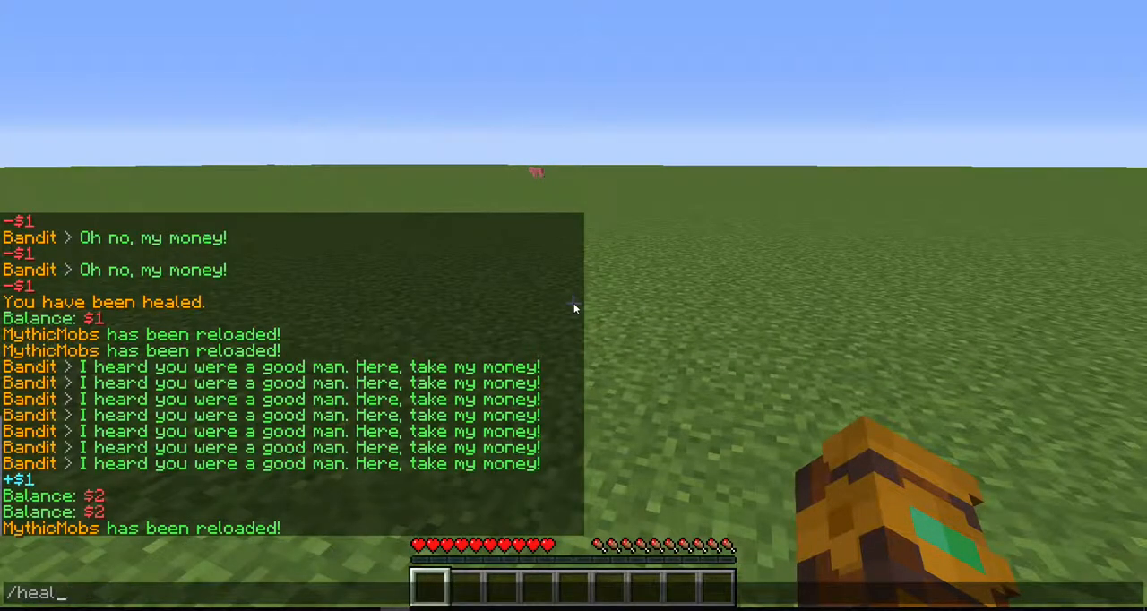
# Check /balance after the fresh Bandit's surprise +$1, then Alt+Tab to Notepad++.
pyautogui.write('/balance')
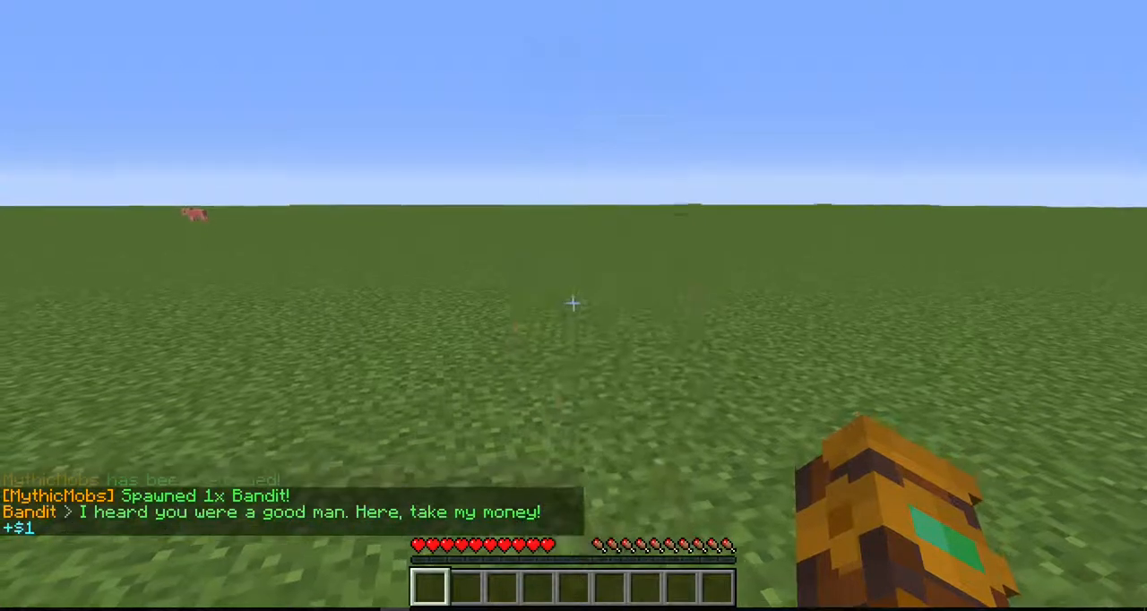
pyautogui.press('t')
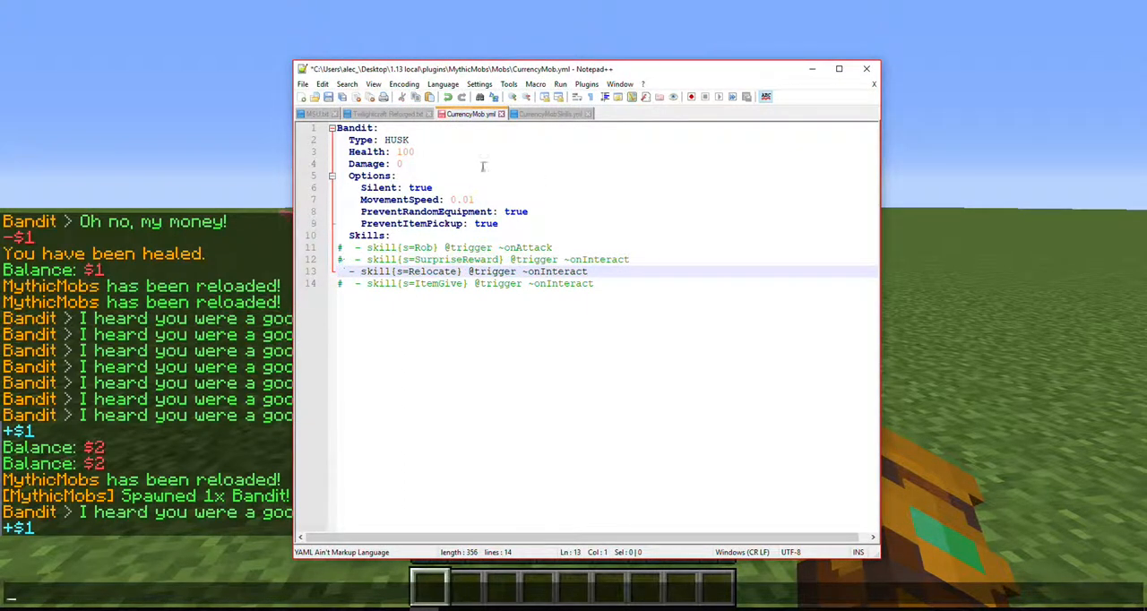
# Set SurpriseReward's Cooldown to 2 and fold its section away.
pyautogui.click(551, 115)
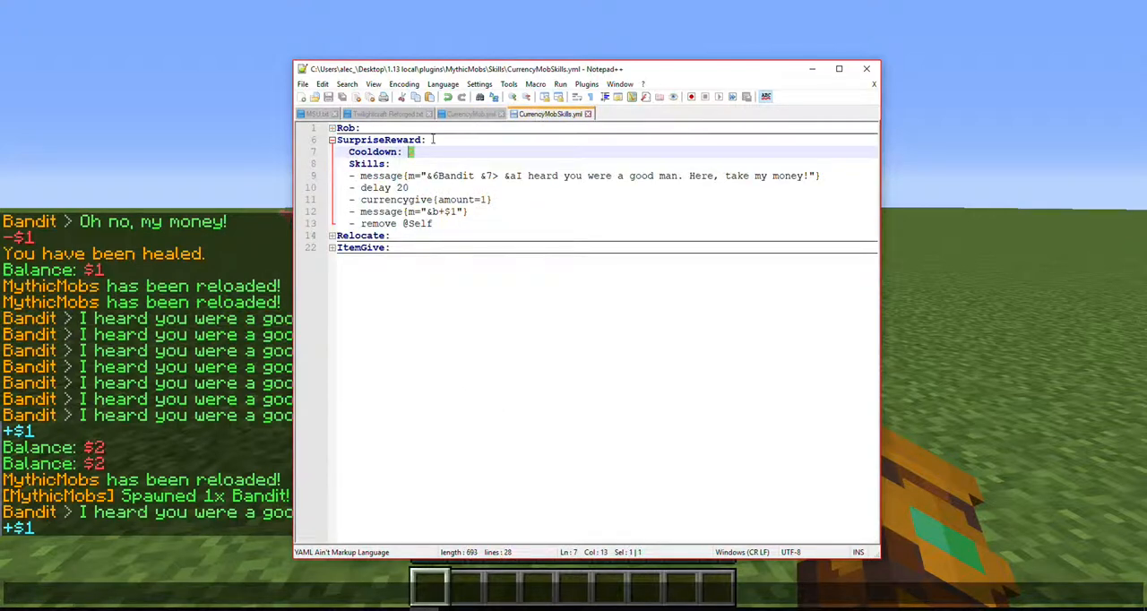
pyautogui.click(409, 151)
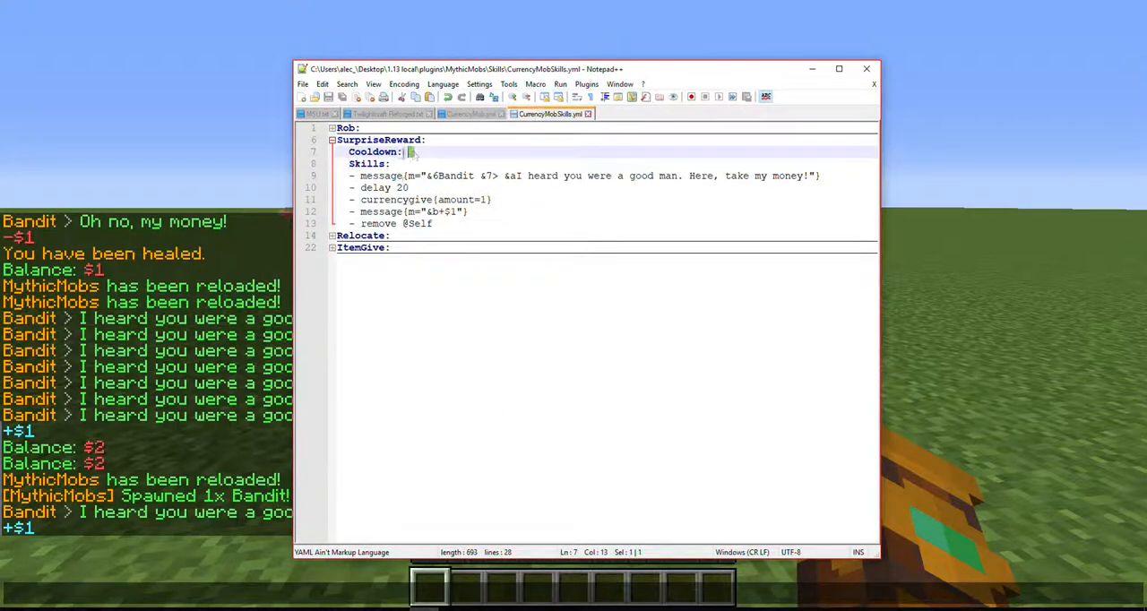
pyautogui.write('2')
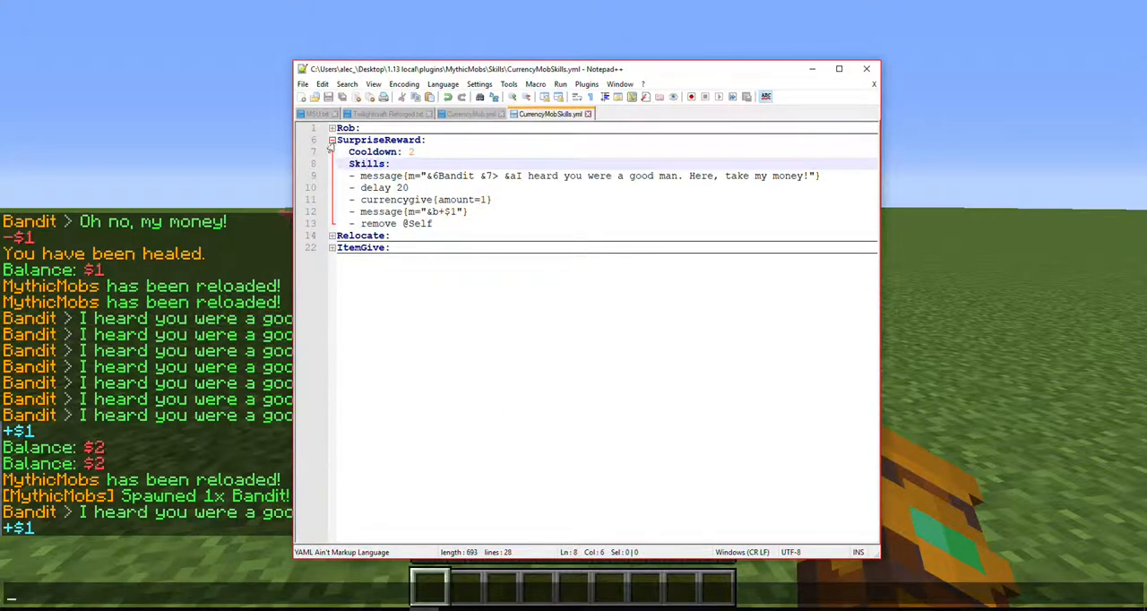
pyautogui.click(331, 140)
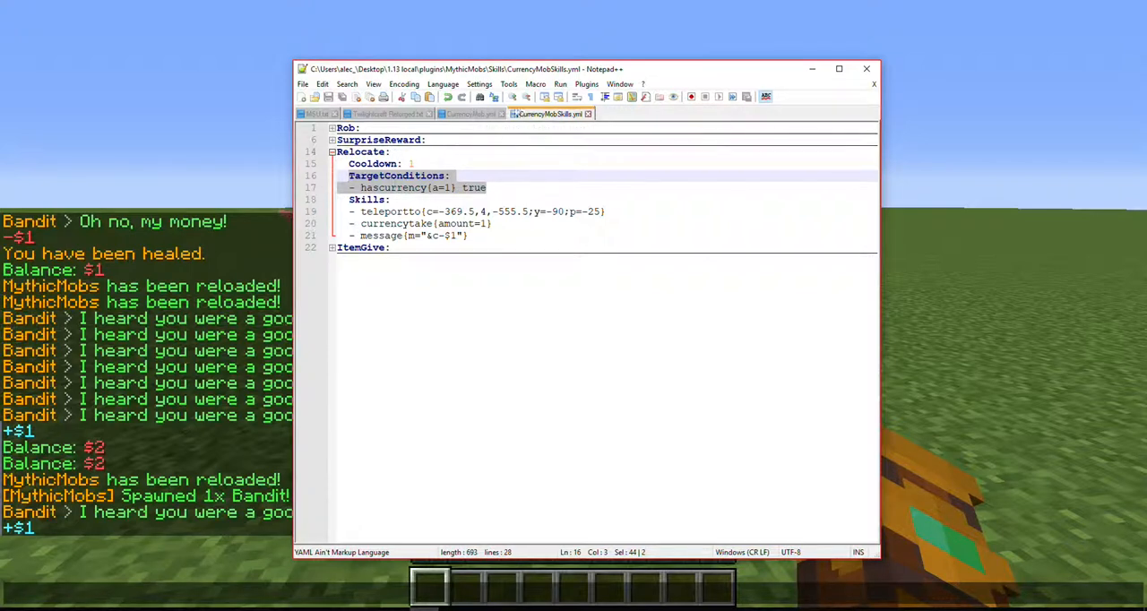
# Enable only Relocate on the Bandit and review its fixed-coordinate teleport and $1 currencytake lines.
pyautogui.click(470, 115)
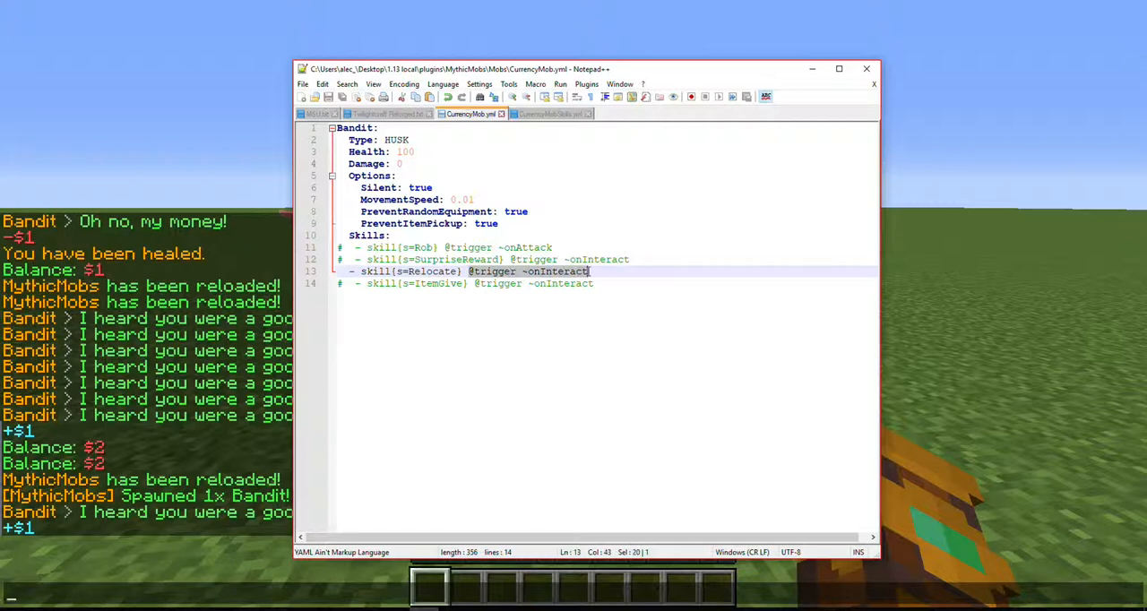
pyautogui.click(551, 115)
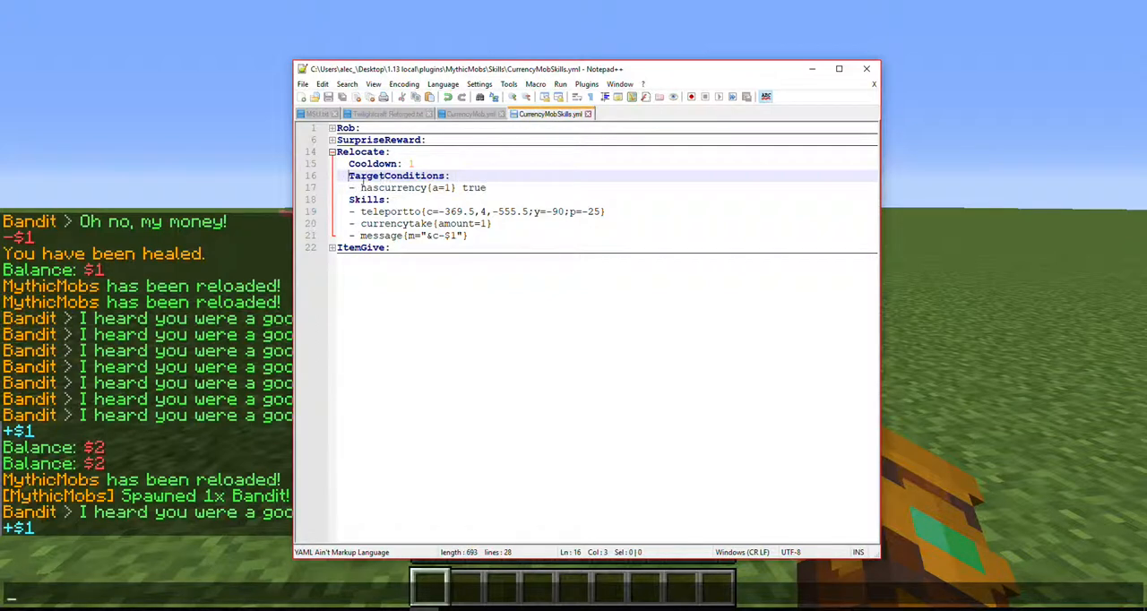
pyautogui.click(362, 186)
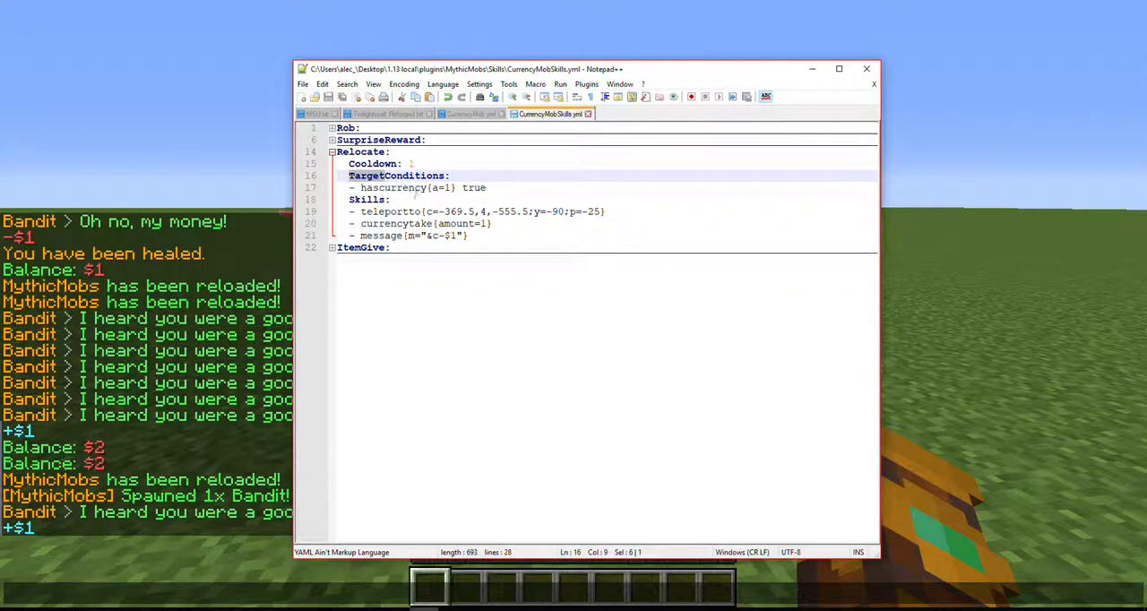
pyautogui.click(403, 186)
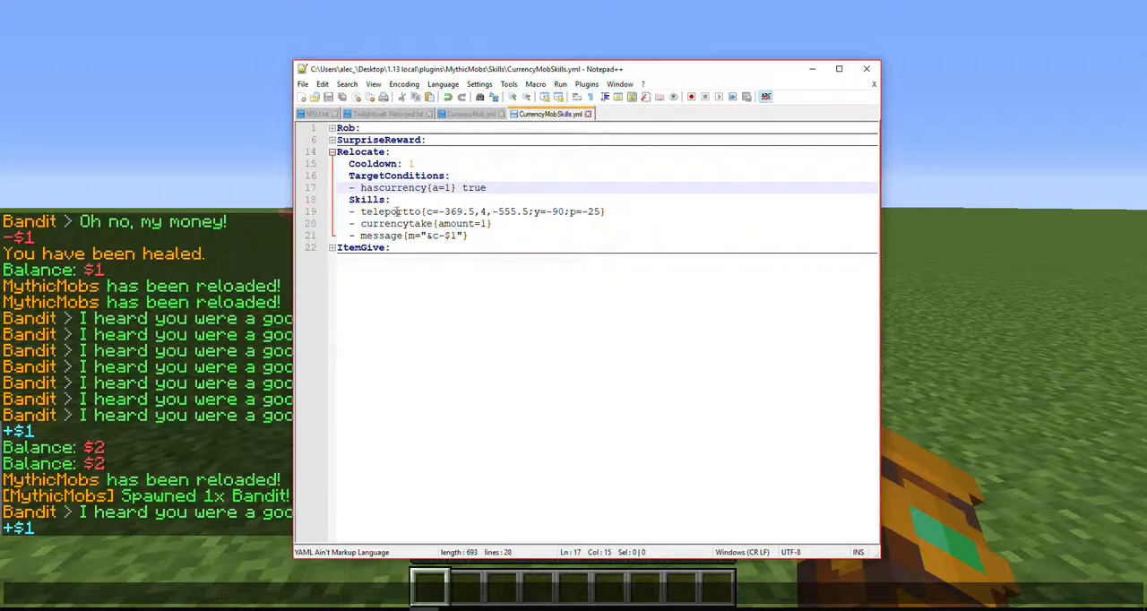
pyautogui.click(606, 211)
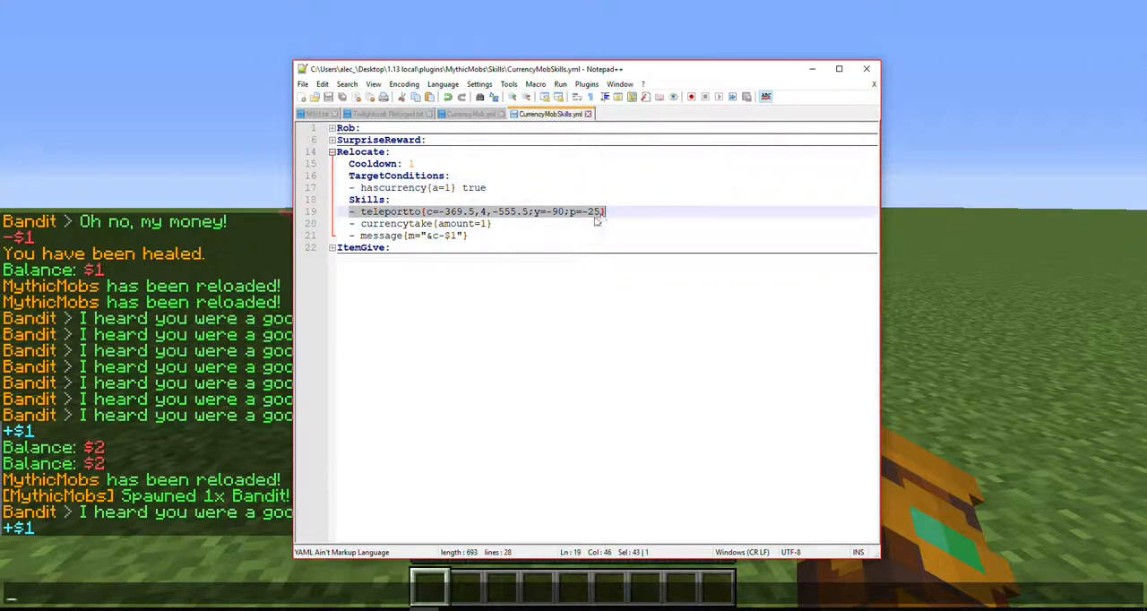
pyautogui.click(538, 212)
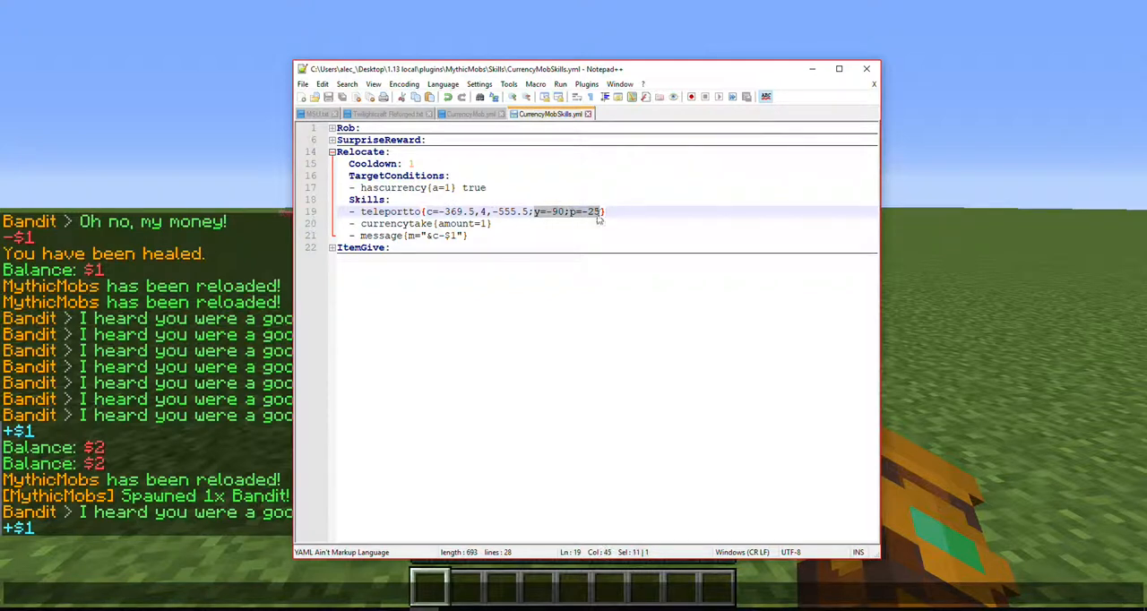
pyautogui.click(484, 222)
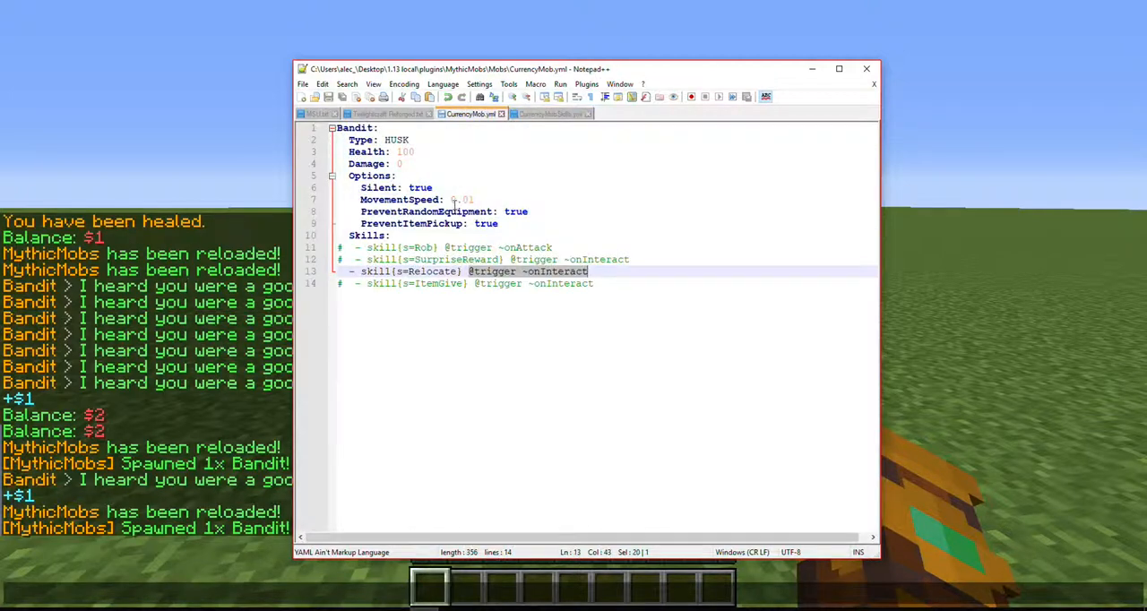
pyautogui.click(551, 114)
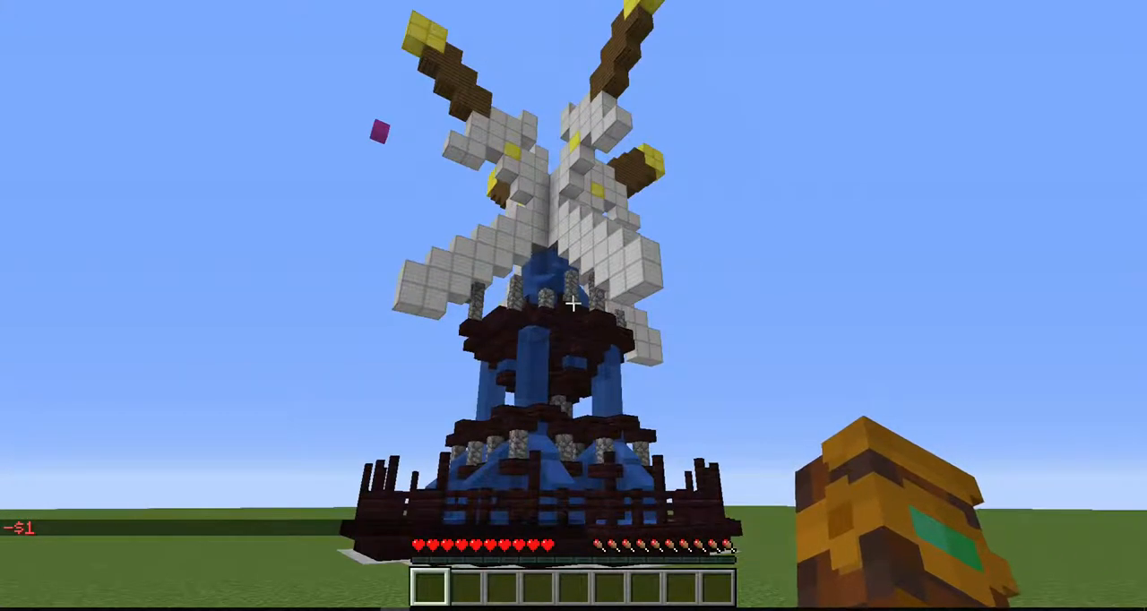
pyautogui.moveTo(574, 303)
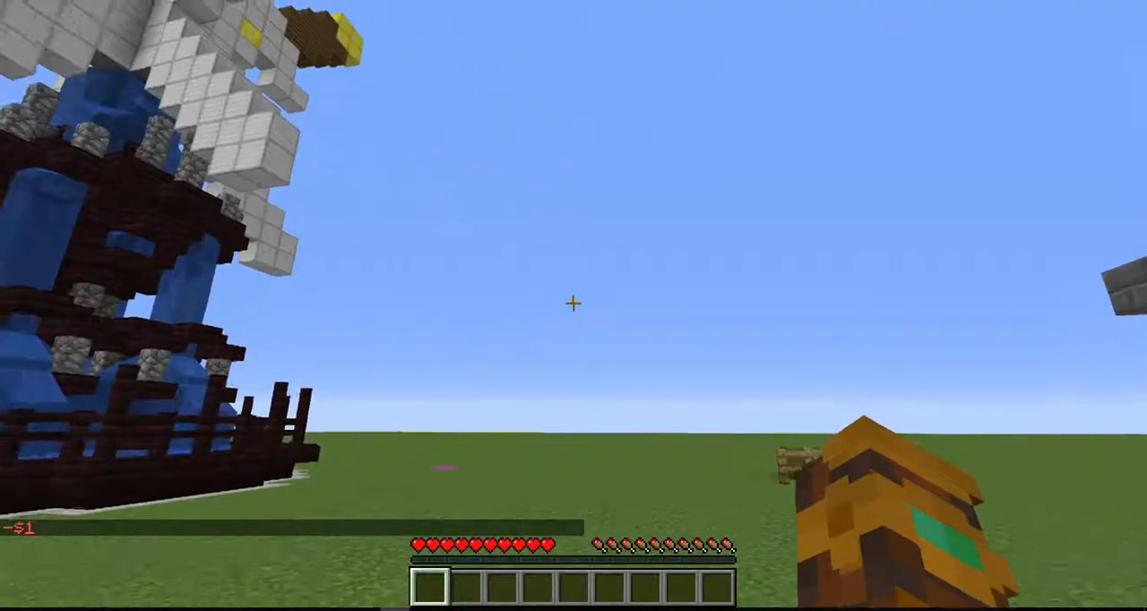
pyautogui.moveTo(574, 303)
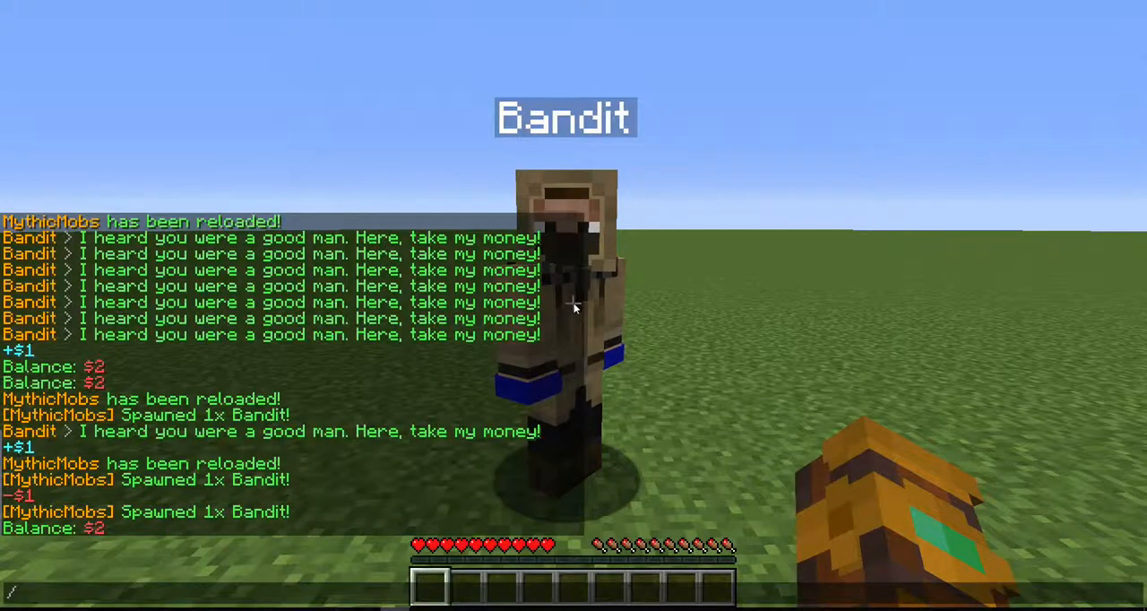
# Run /eco reset on the player so the money balance returns to $0.
pyautogui.write('/eco reset')
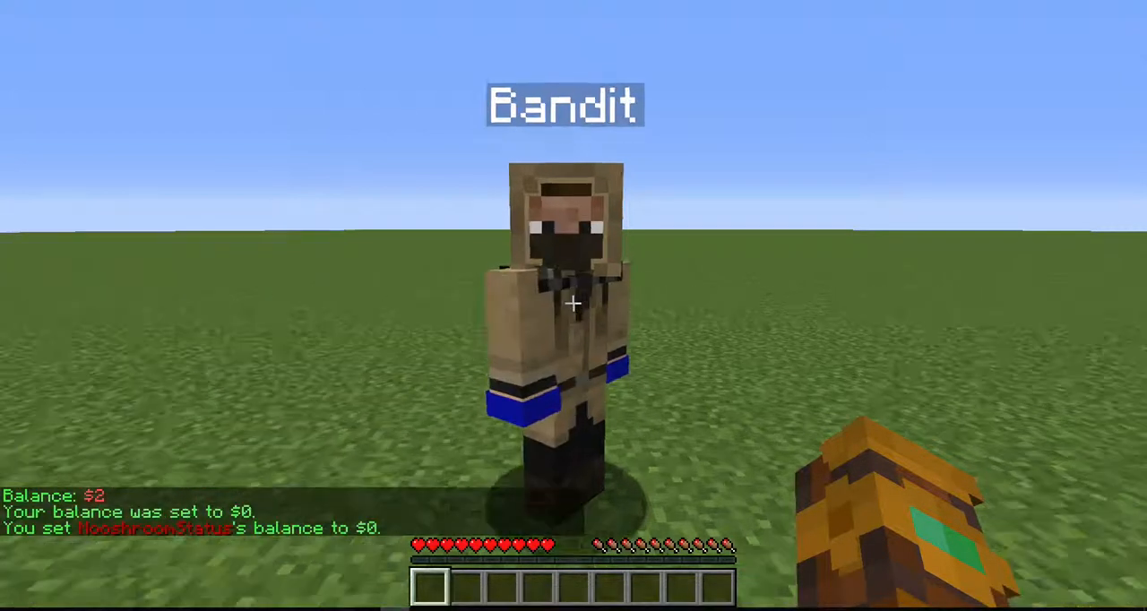
pyautogui.moveTo(574, 304)
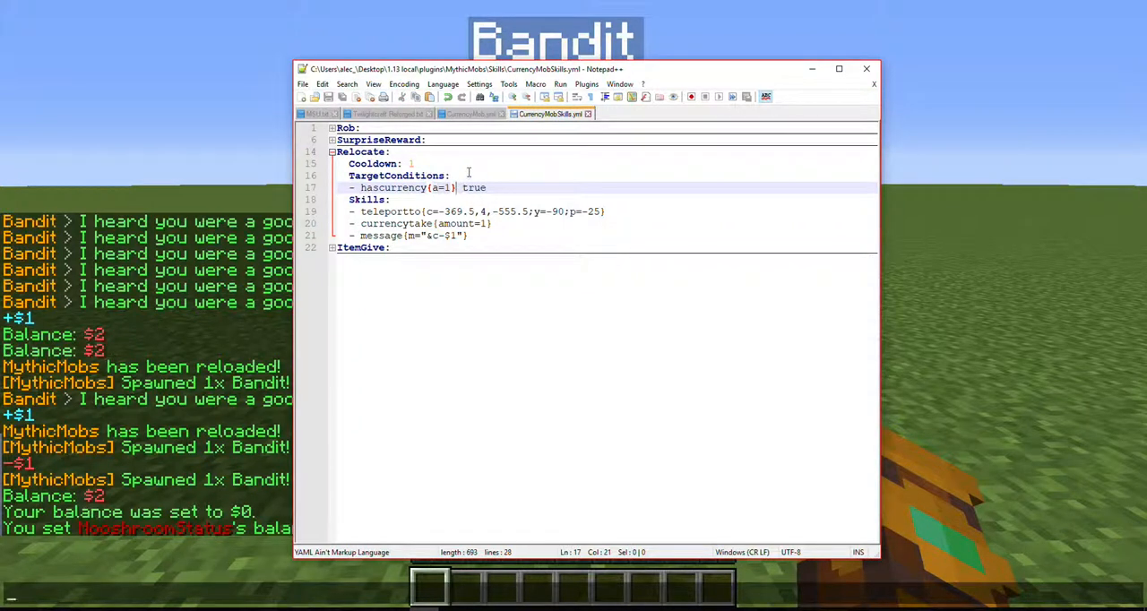
pyautogui.moveTo(466, 151)
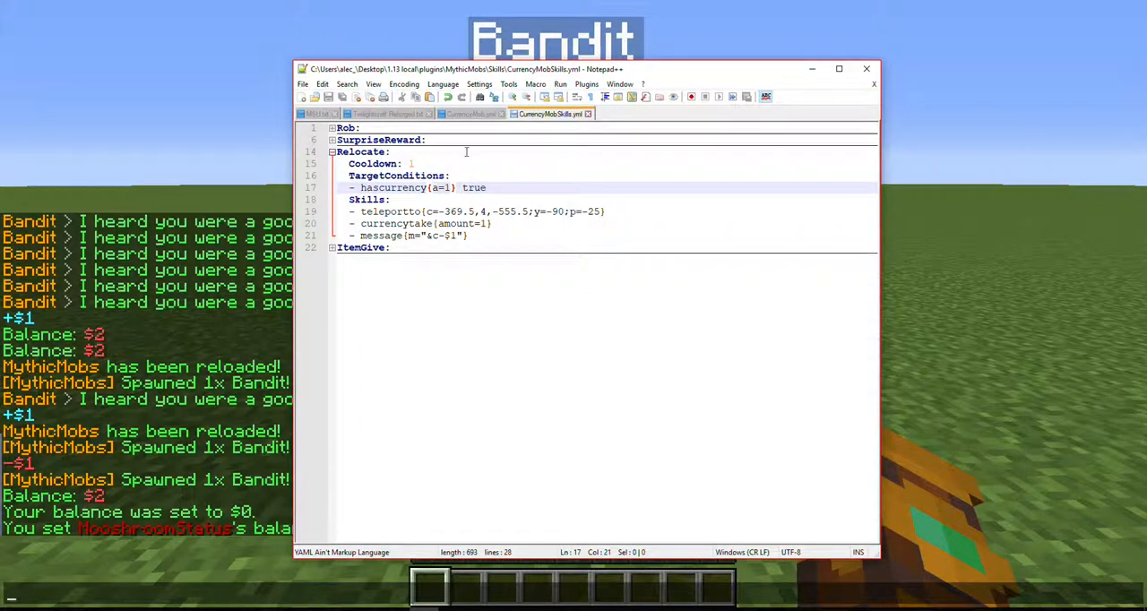
pyautogui.moveTo(470, 115)
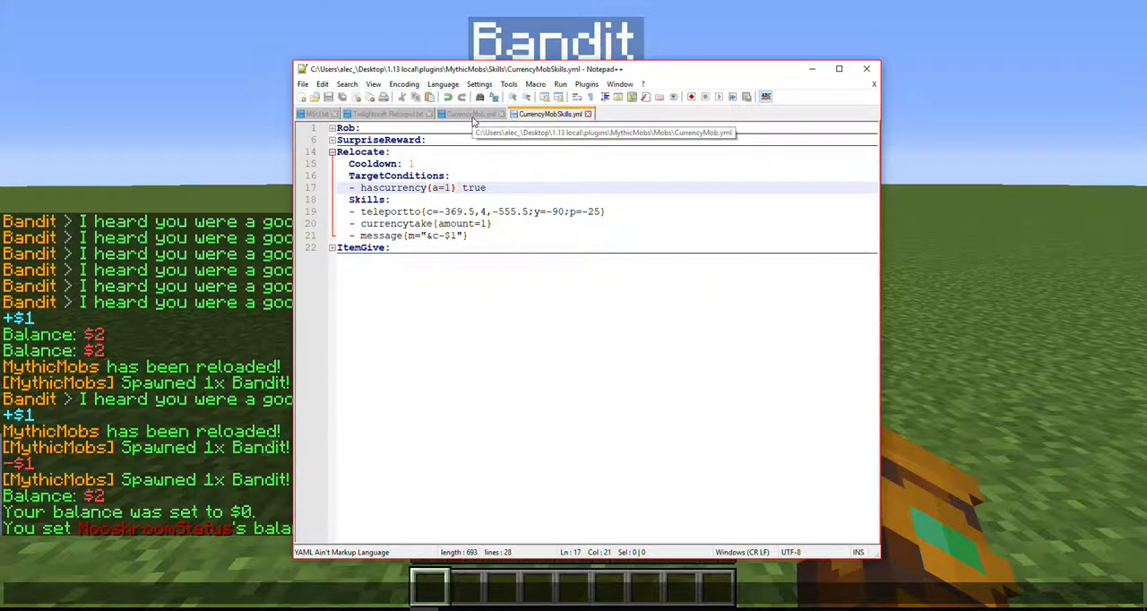
# Swap the Bandit's active skill from Relocate to ItemGive in CurrencyMobs.yml.
pyautogui.click(470, 115)
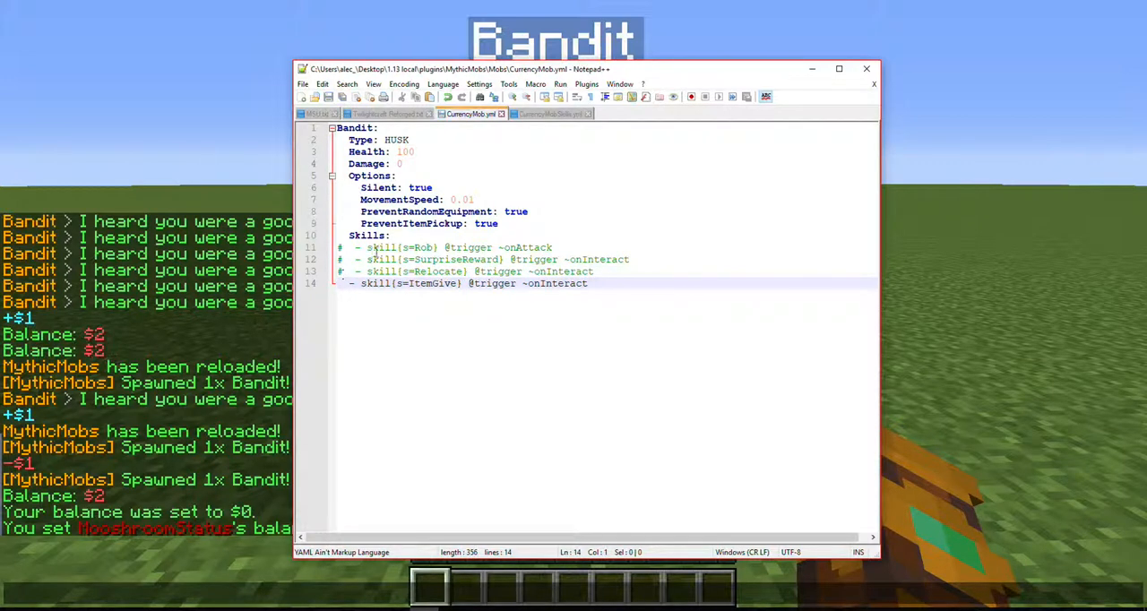
pyautogui.doubleClick(430, 283)
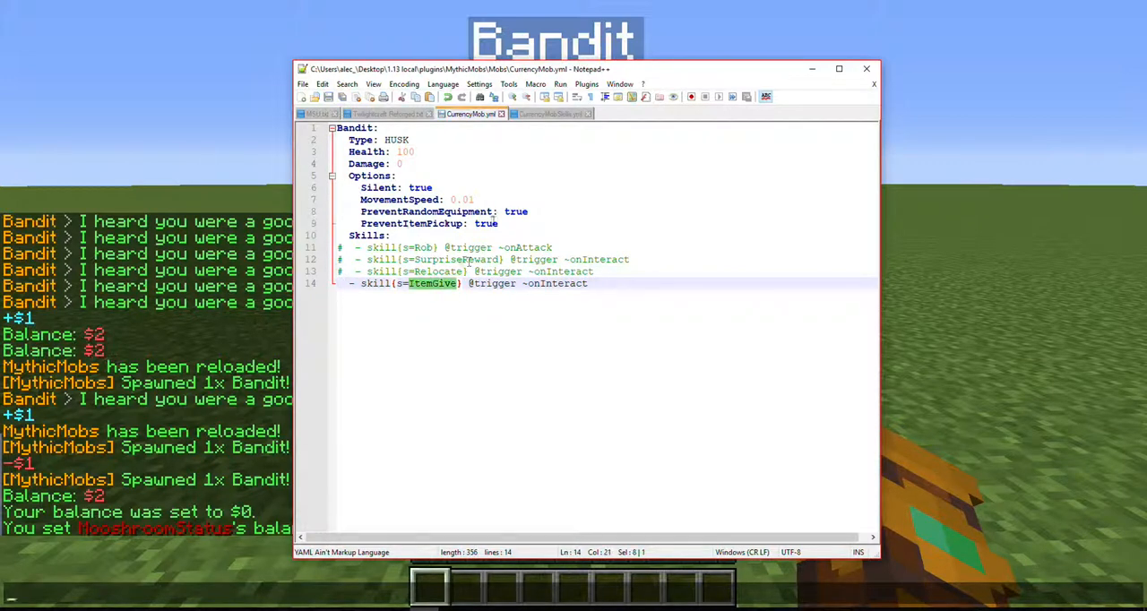
pyautogui.click(550, 115)
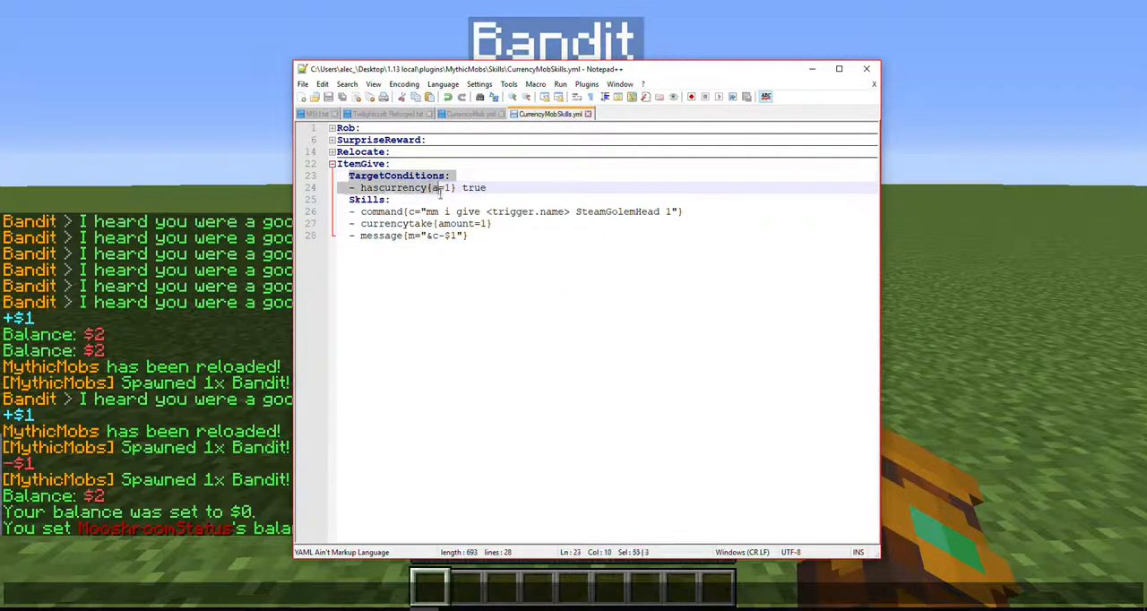
# Review the ItemGive skill in CurrencyMobSkills.yml: requires $1, gives SteamGolemHead, takes $1.
pyautogui.click(452, 186)
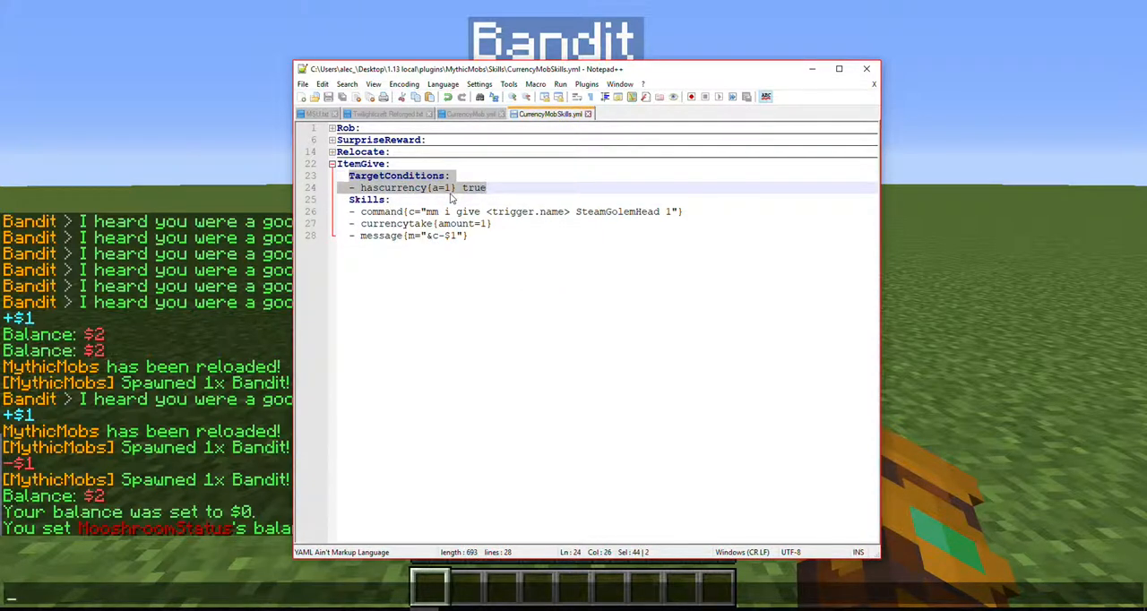
pyautogui.click(449, 186)
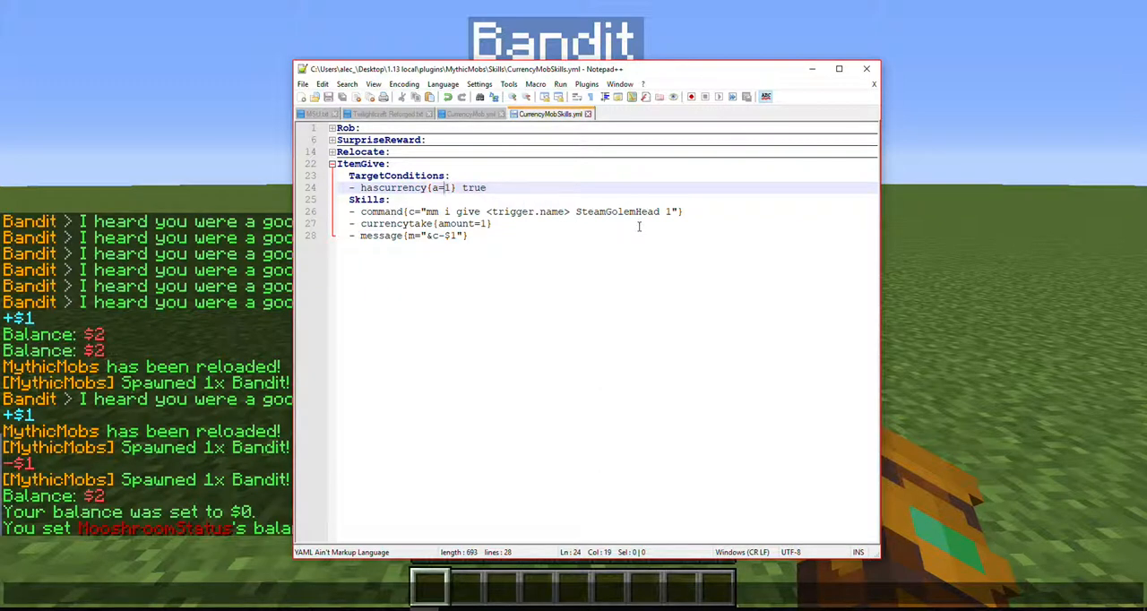
pyautogui.write('<')
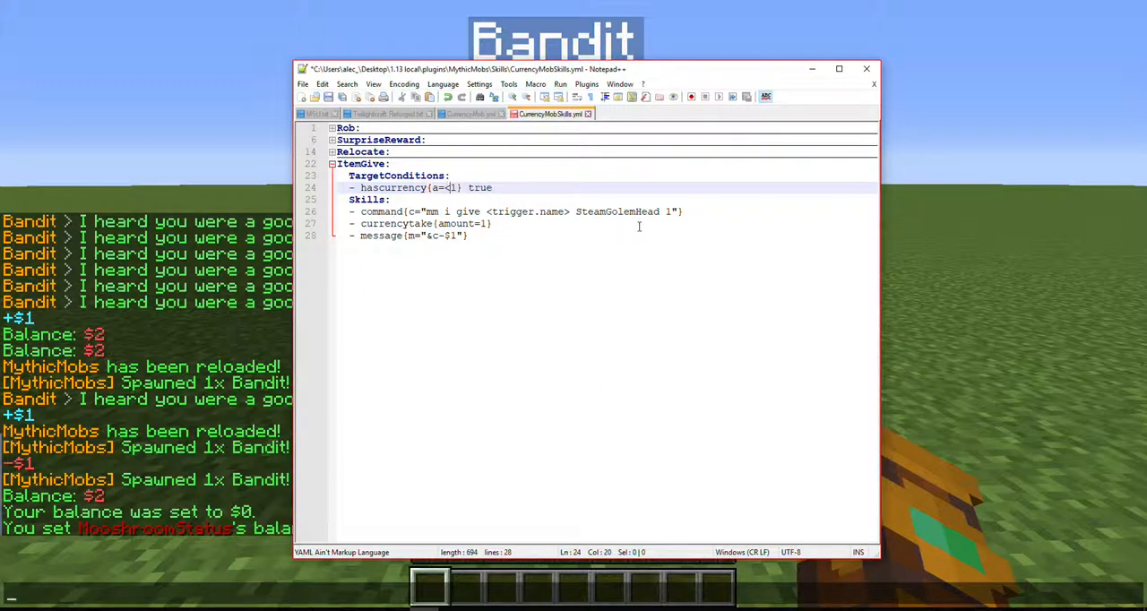
pyautogui.press('Backspace')
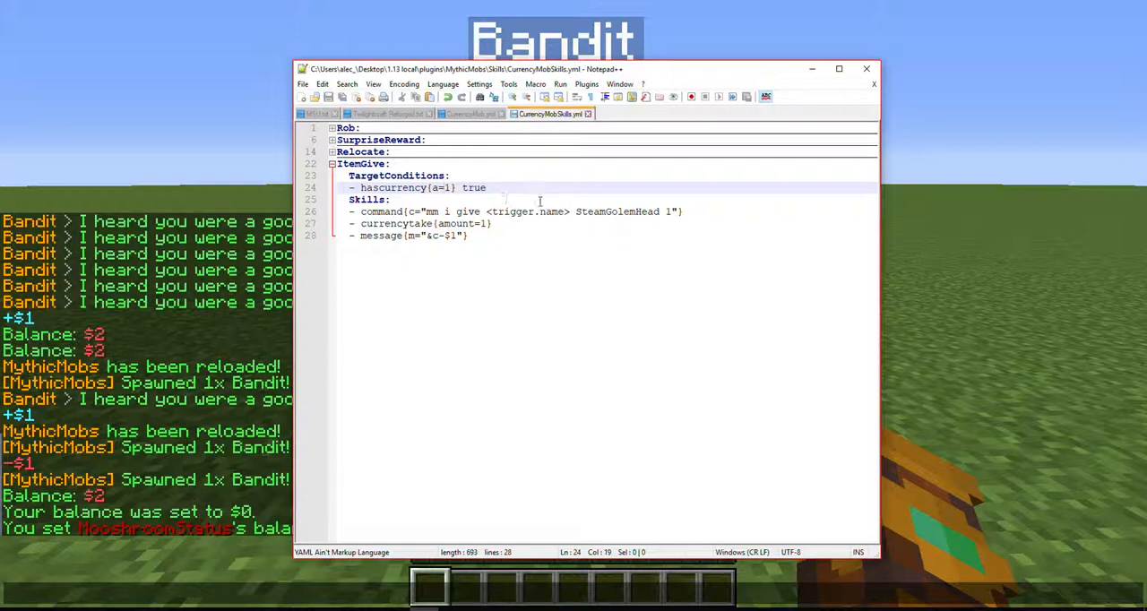
pyautogui.moveTo(986, 247)
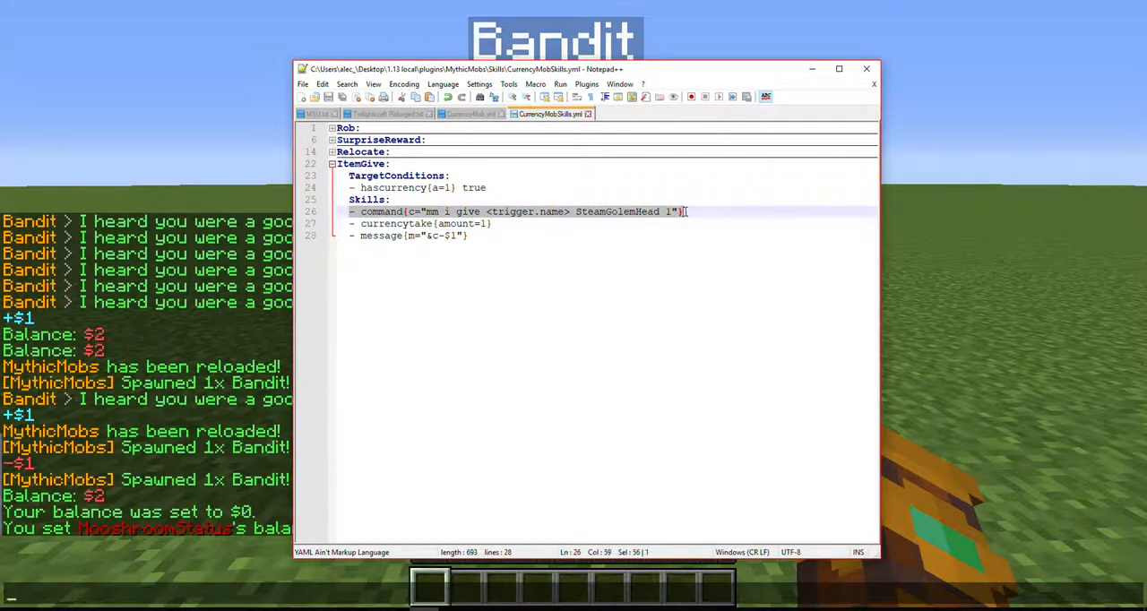
pyautogui.moveTo(936, 205)
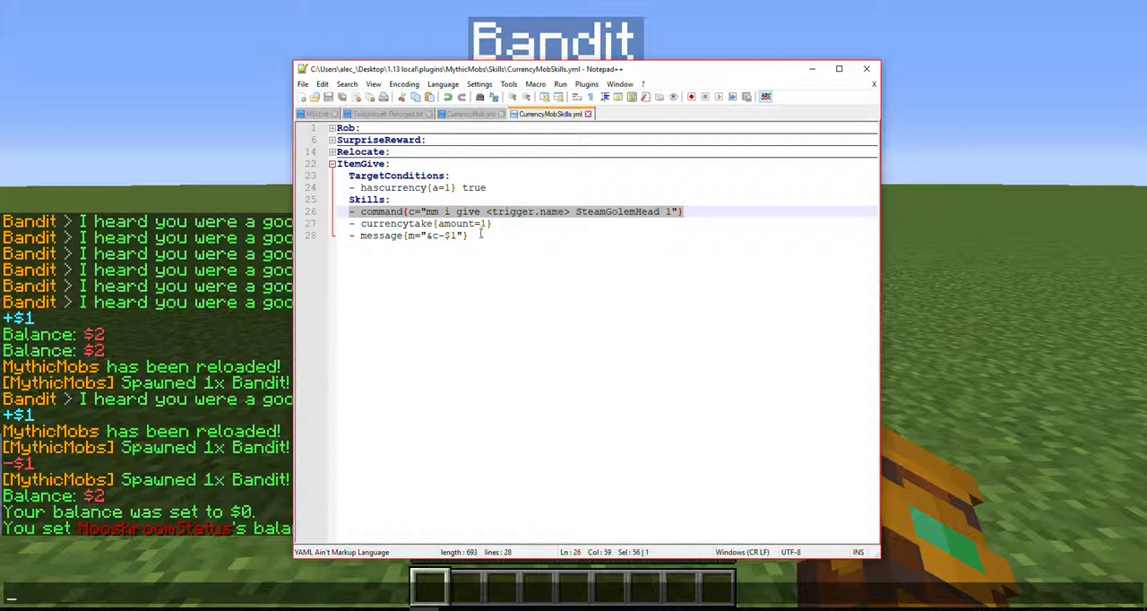
pyautogui.click(440, 236)
pyautogui.write('/eco give')
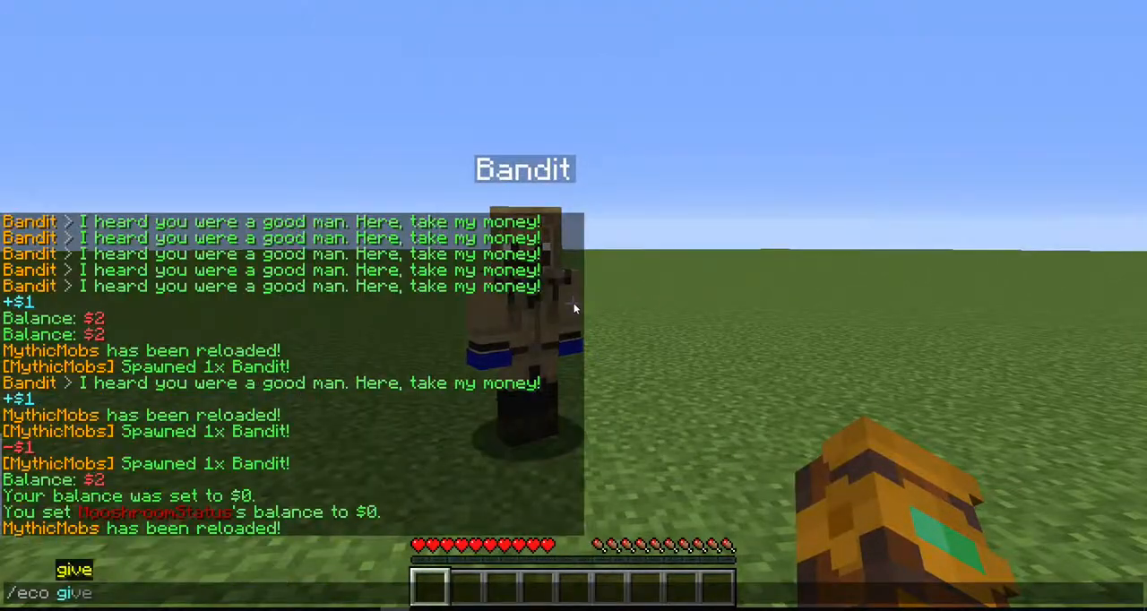
# Give the player $1 with /eco give, then get a SteamGolemHead from the Bandit.
pyautogui.press('Return')
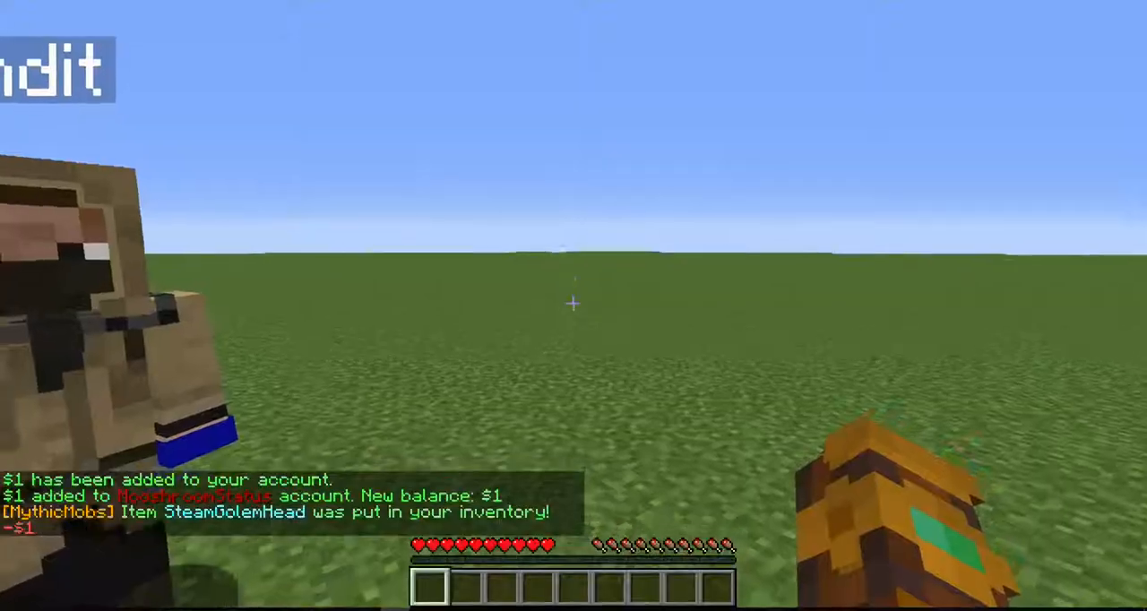
pyautogui.moveTo(574, 305)
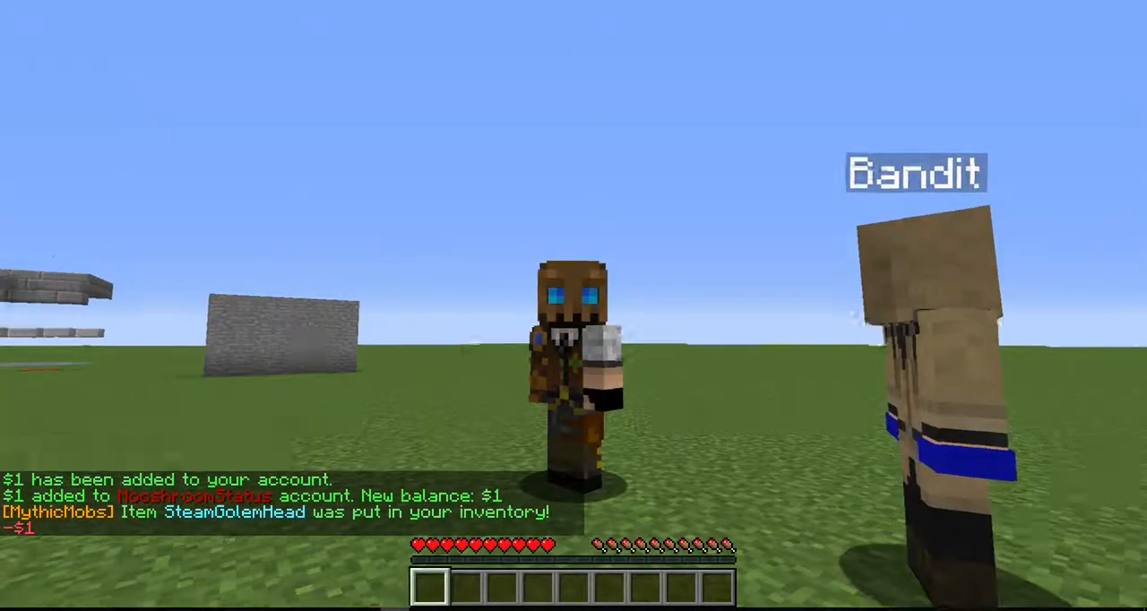